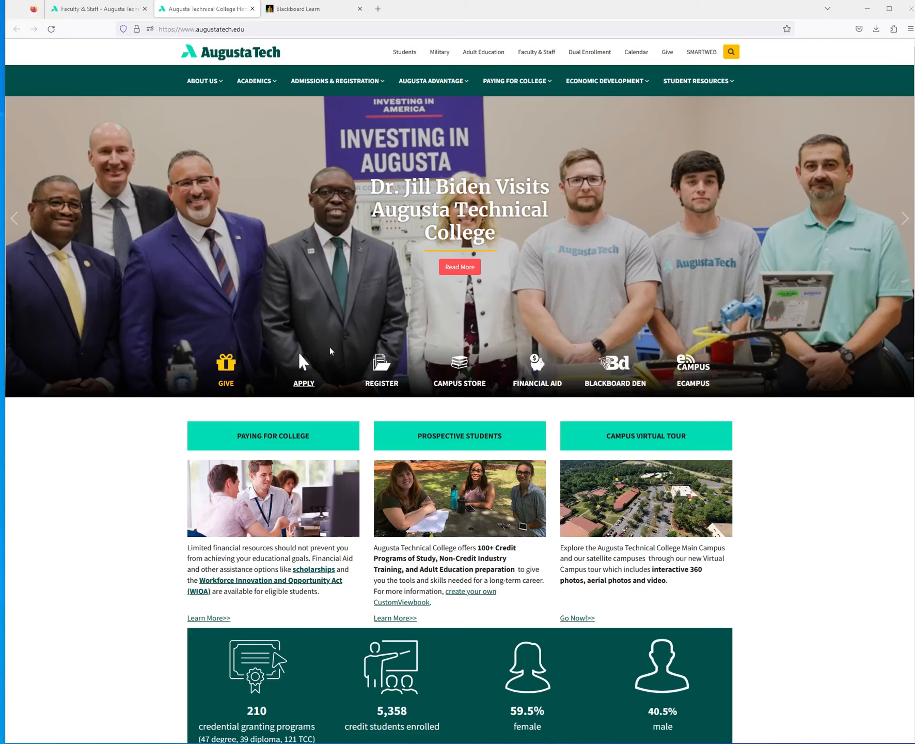
pyautogui.moveTo(537, 419)
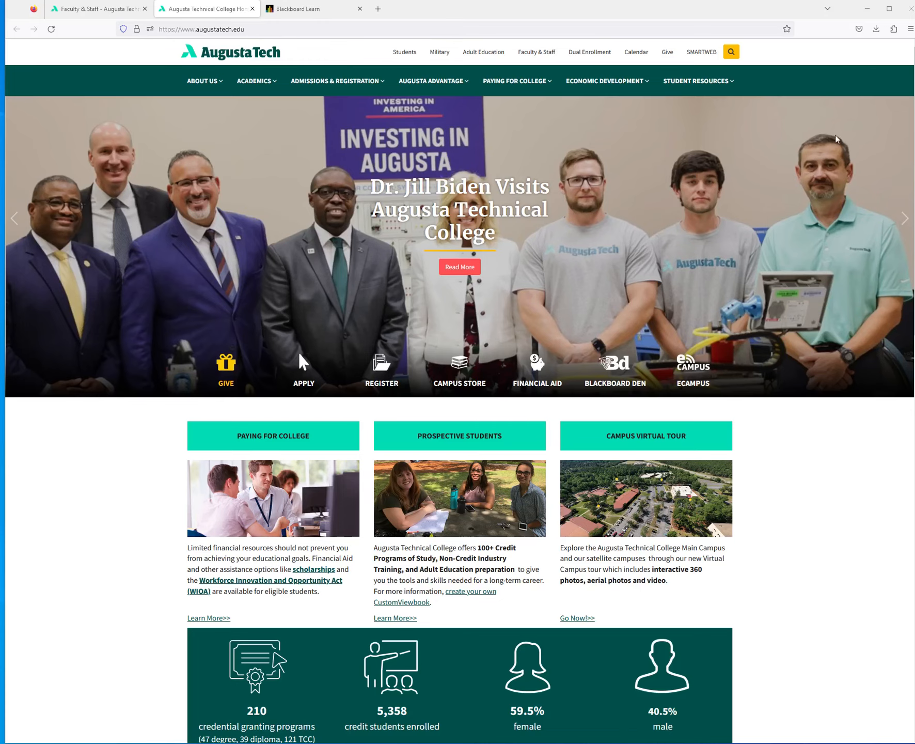
pyautogui.moveTo(869, 56)
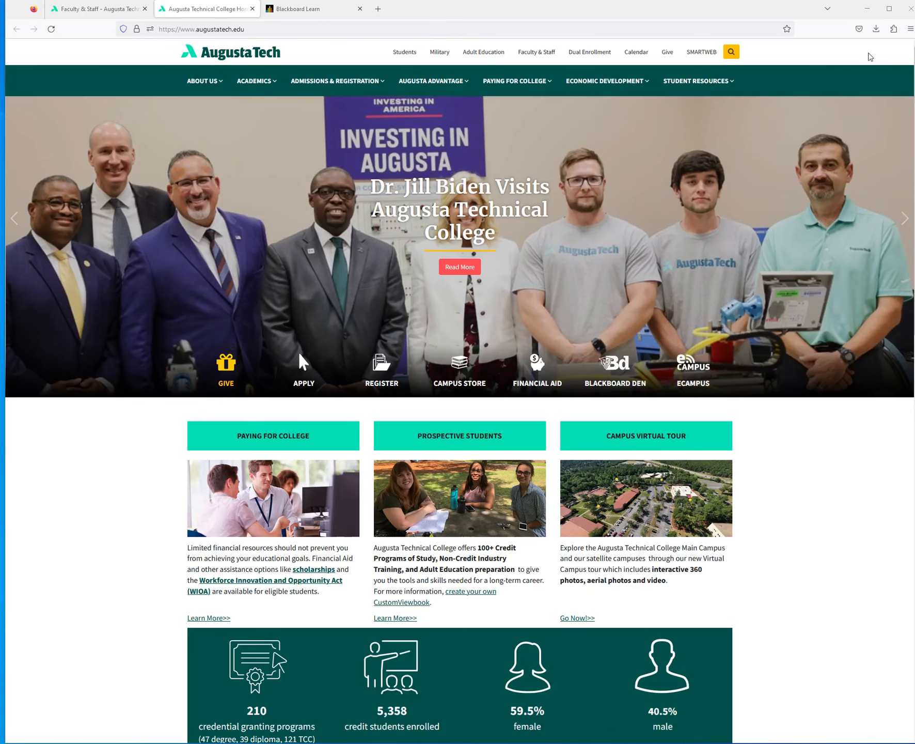
pyautogui.moveTo(83, 71)
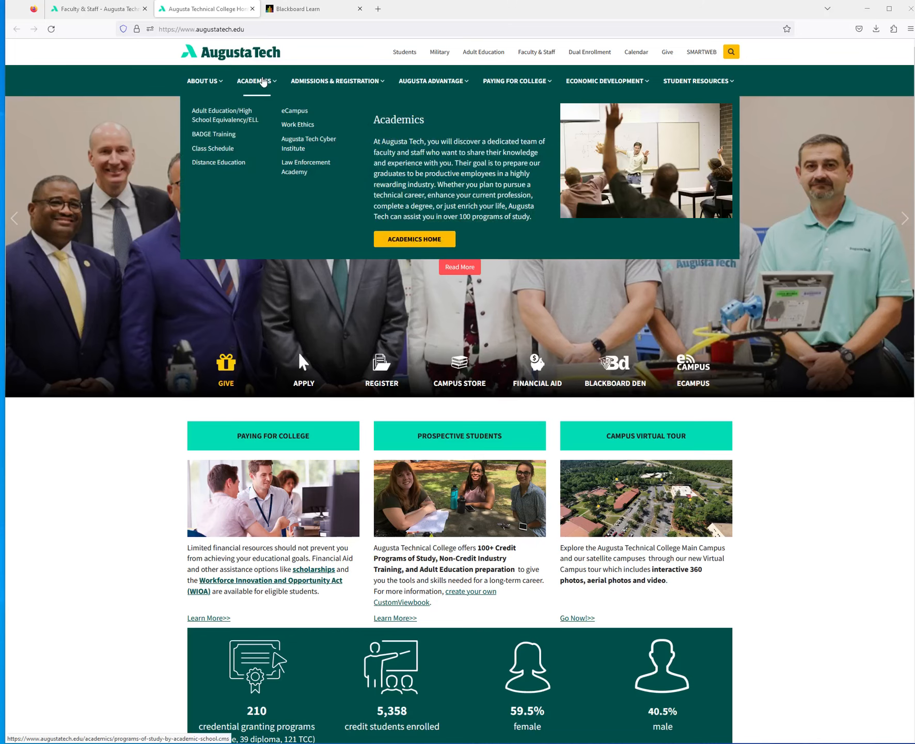
pyautogui.moveTo(414, 238)
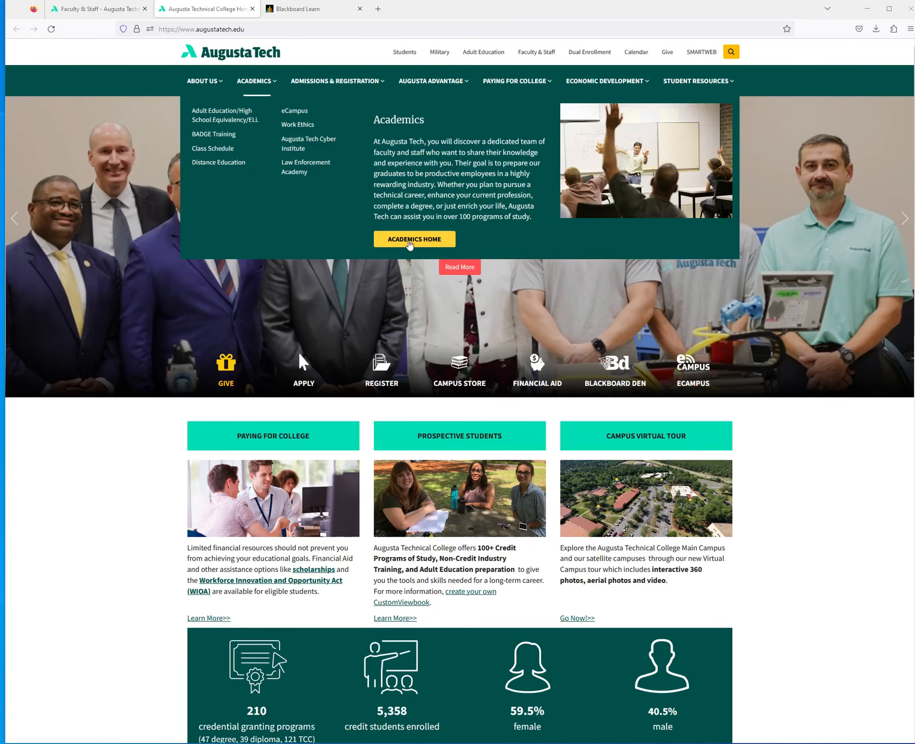
# Go to the Academics Home page from the ACADEMICS navigation menu.
pyautogui.click(414, 238)
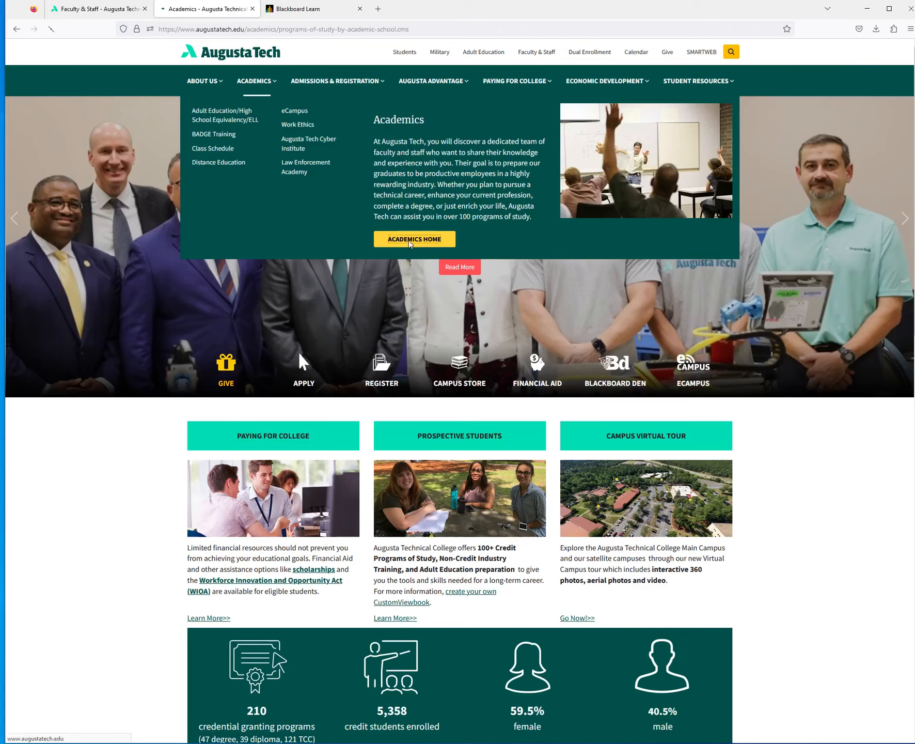
# Reach the Programs of Study Listing (A-Z) from the Academics page's Explore panel.
pyautogui.click(414, 239)
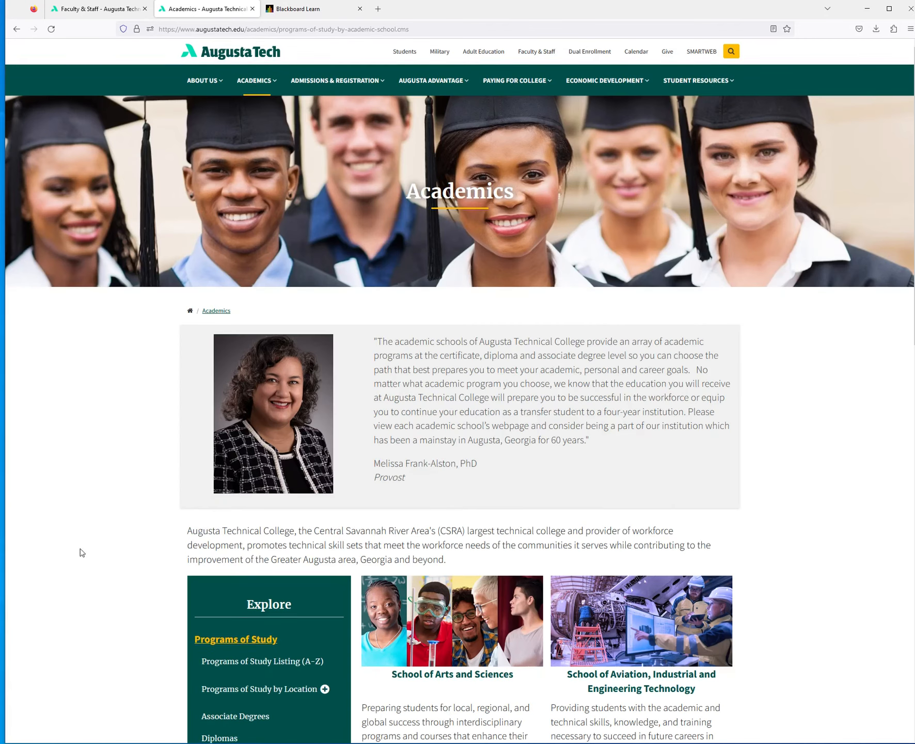
pyautogui.scroll(-3)
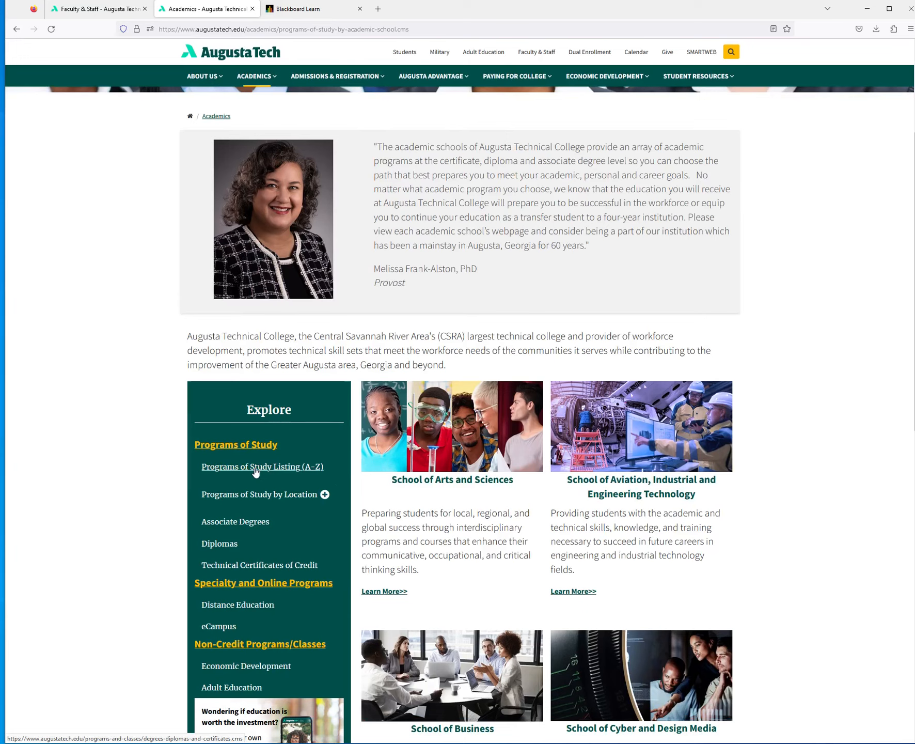
pyautogui.click(261, 466)
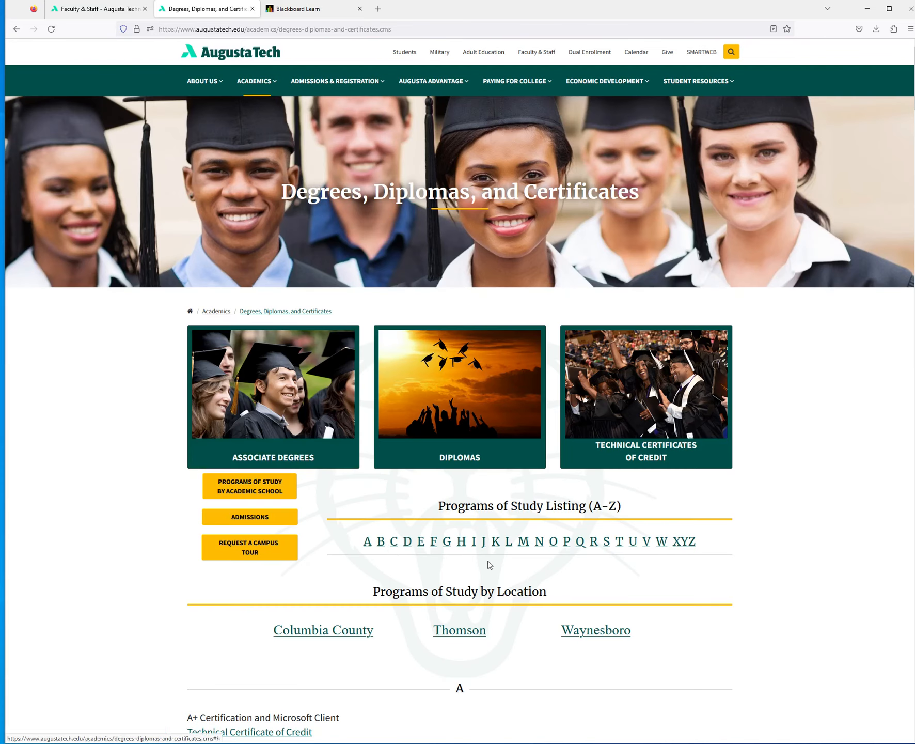
pyautogui.moveTo(706, 537)
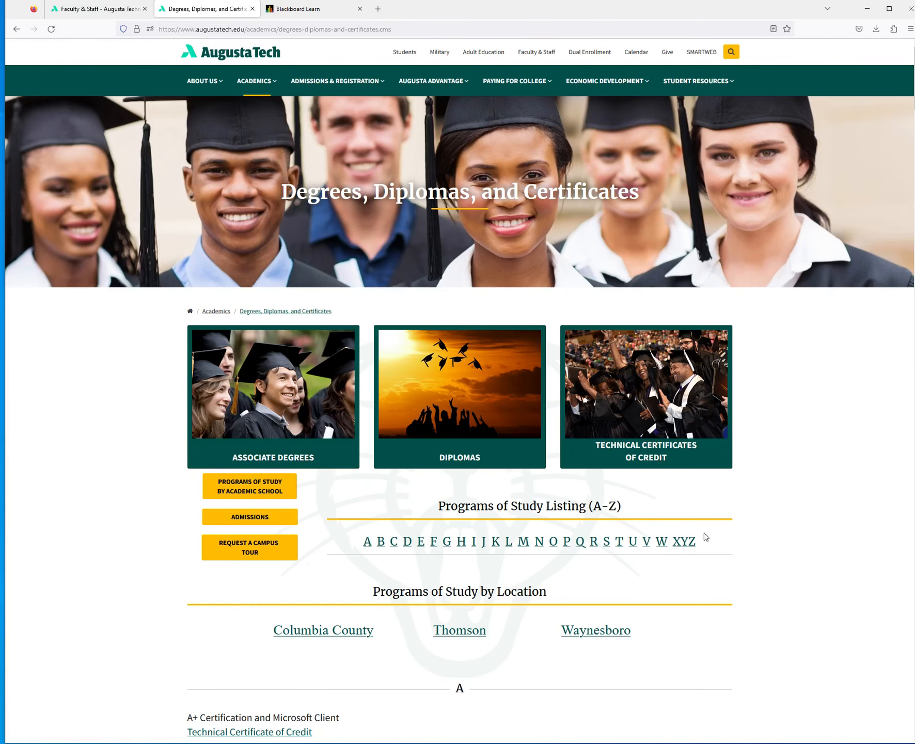
pyautogui.moveTo(474, 542)
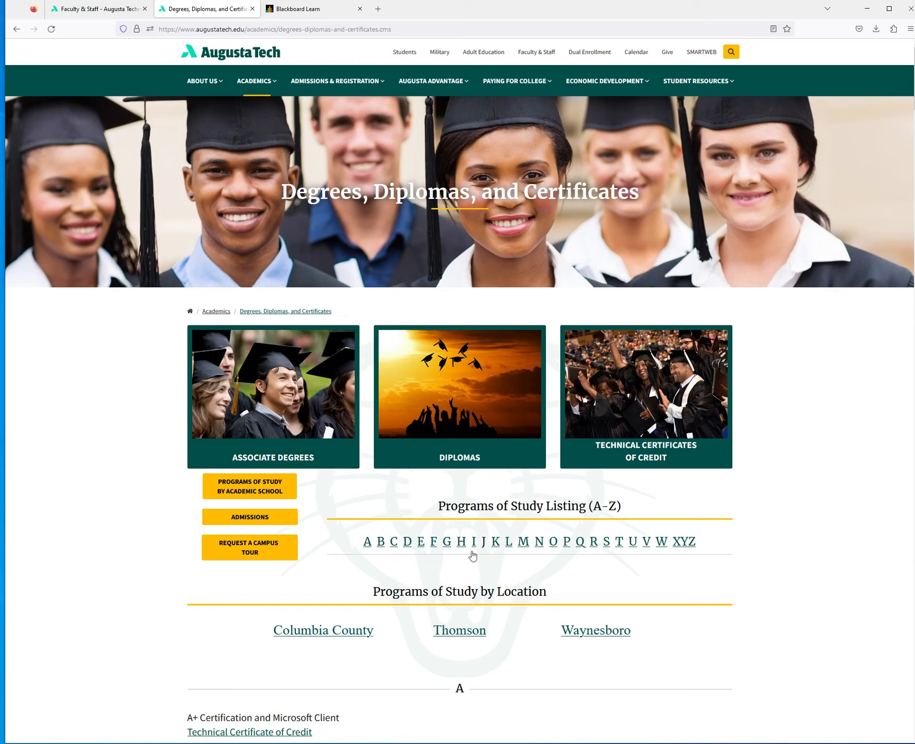
pyautogui.moveTo(381, 542)
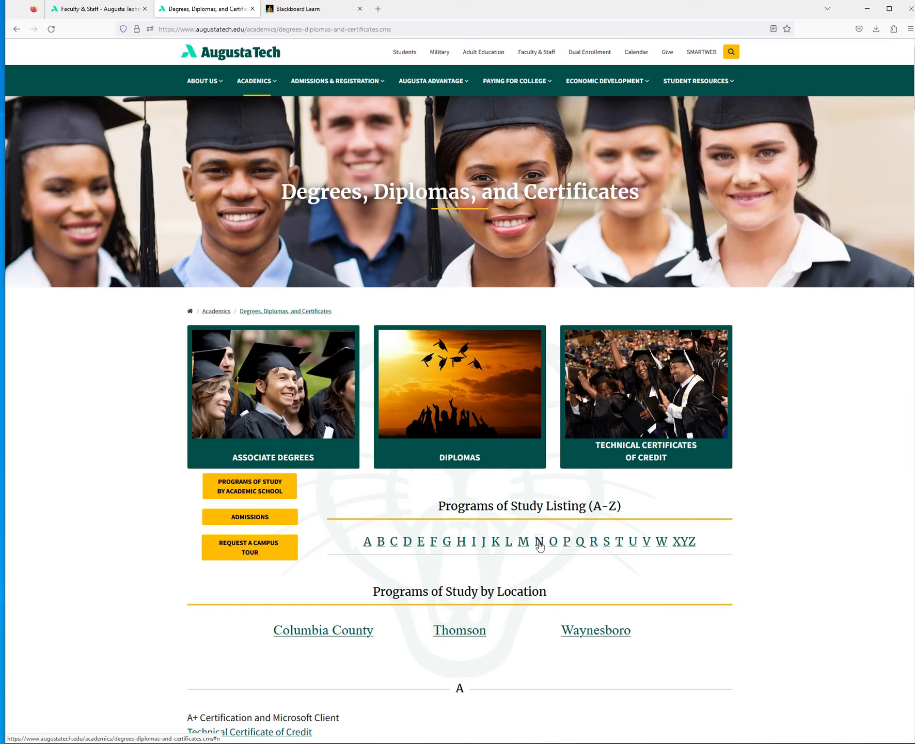
# Jump the program listing to the N section via the alphabet bar.
pyautogui.click(538, 542)
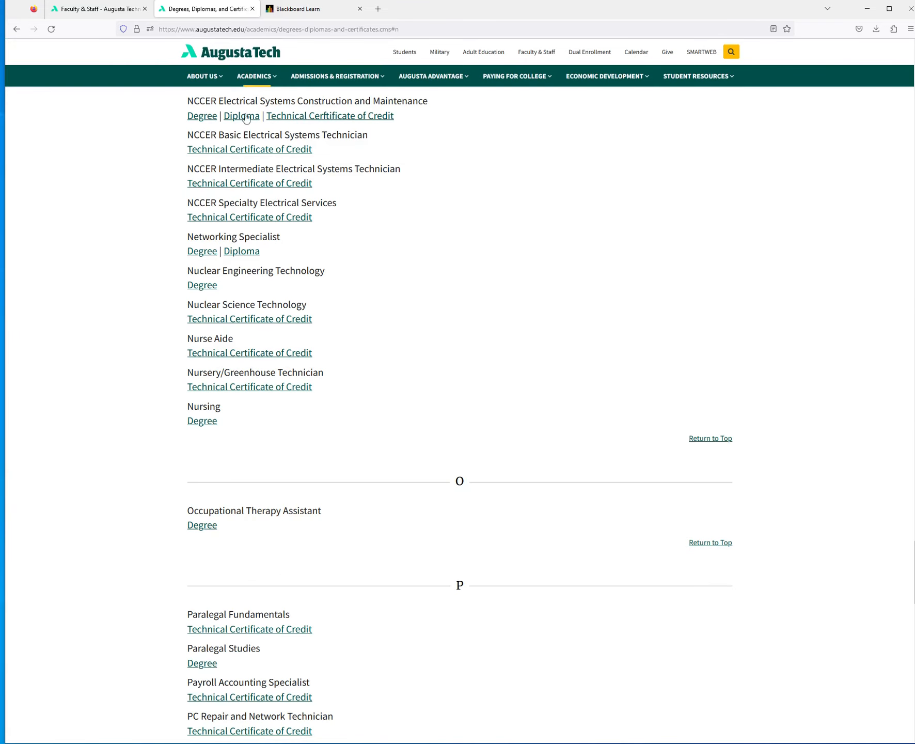
pyautogui.moveTo(145, 199)
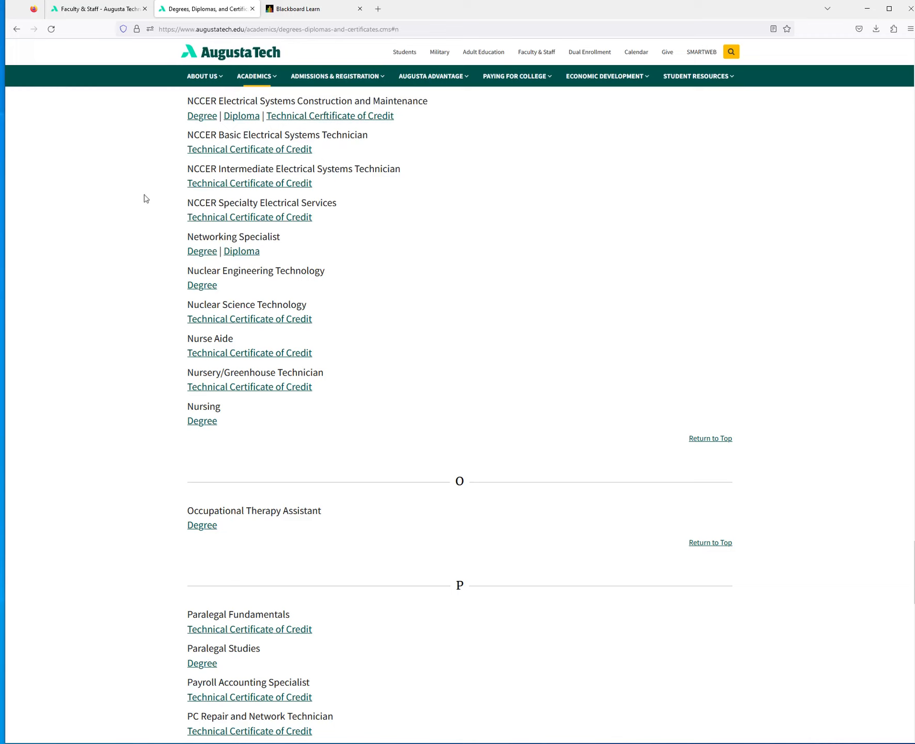
pyautogui.moveTo(203, 251)
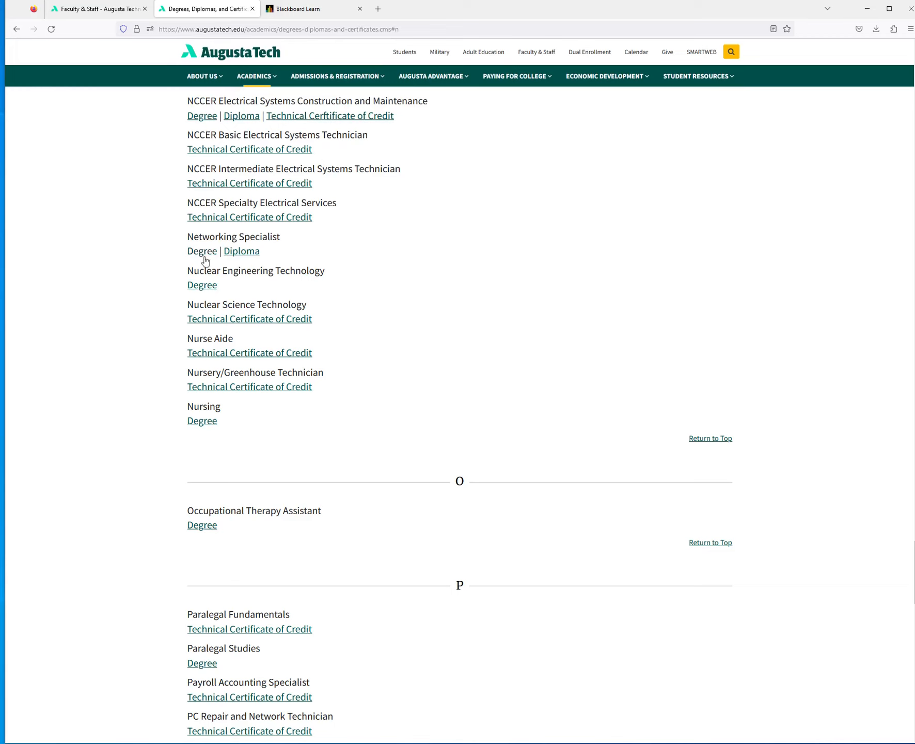
pyautogui.moveTo(241, 251)
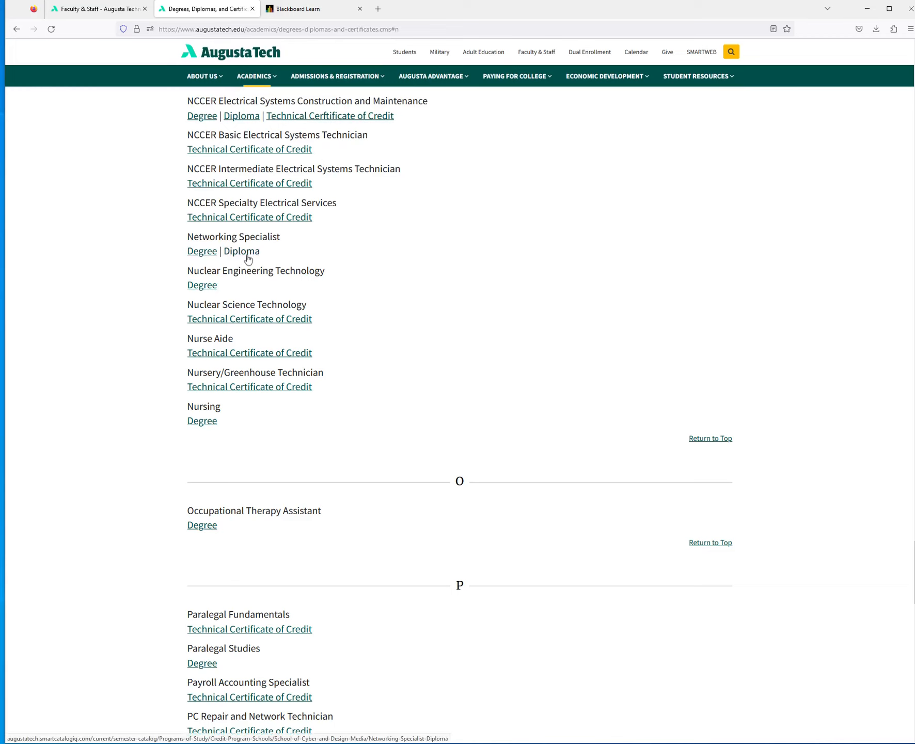
pyautogui.moveTo(202, 250)
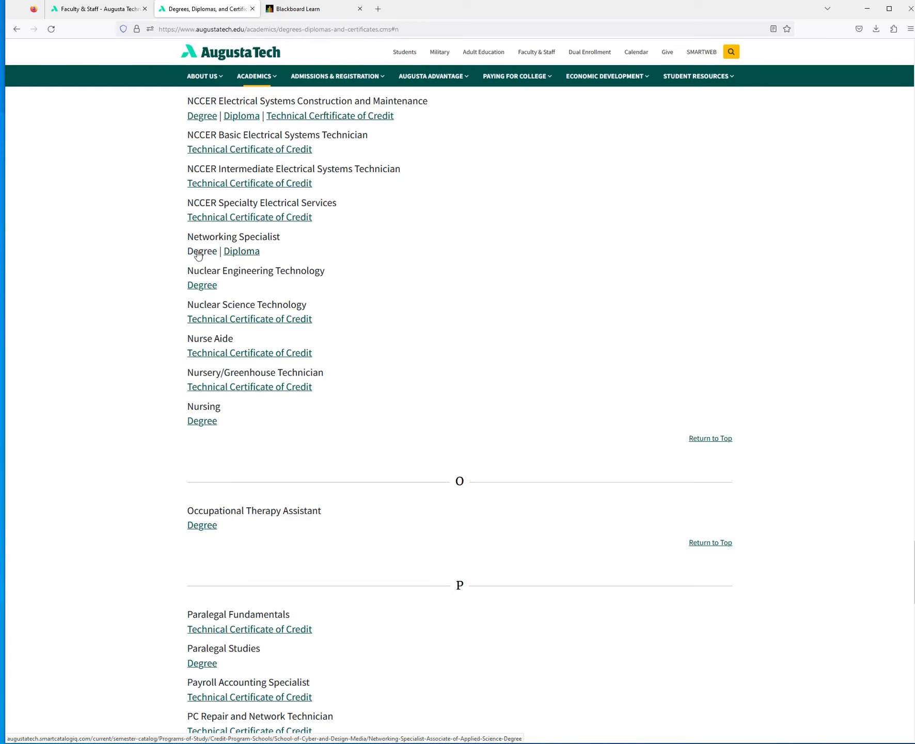
# View the Networking Specialist Associate of Applied Science Degree catalog overview.
pyautogui.click(201, 251)
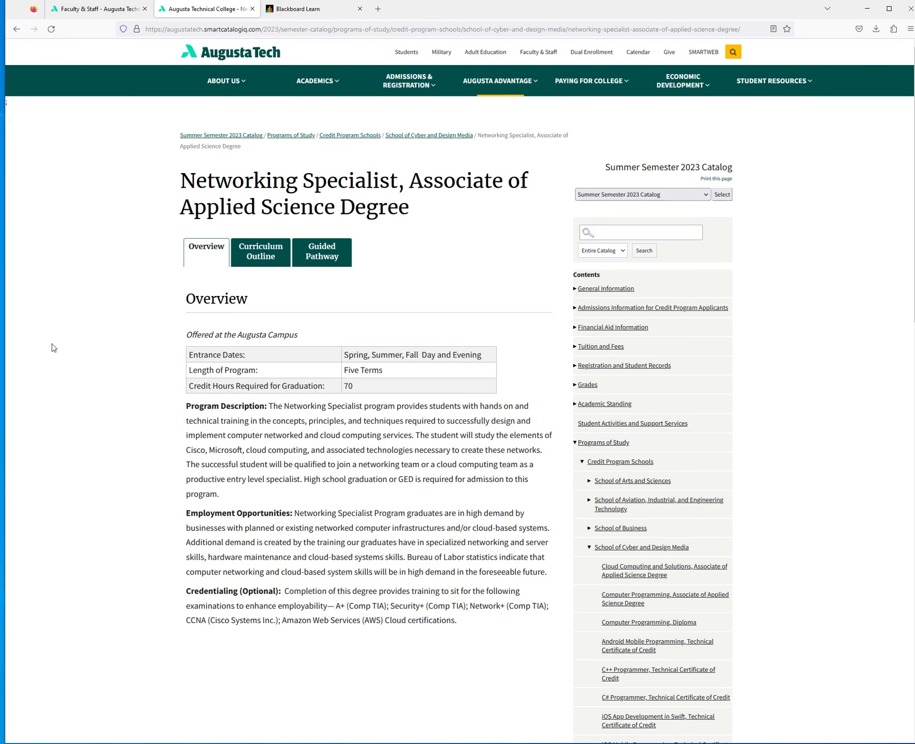
pyautogui.moveTo(170, 273)
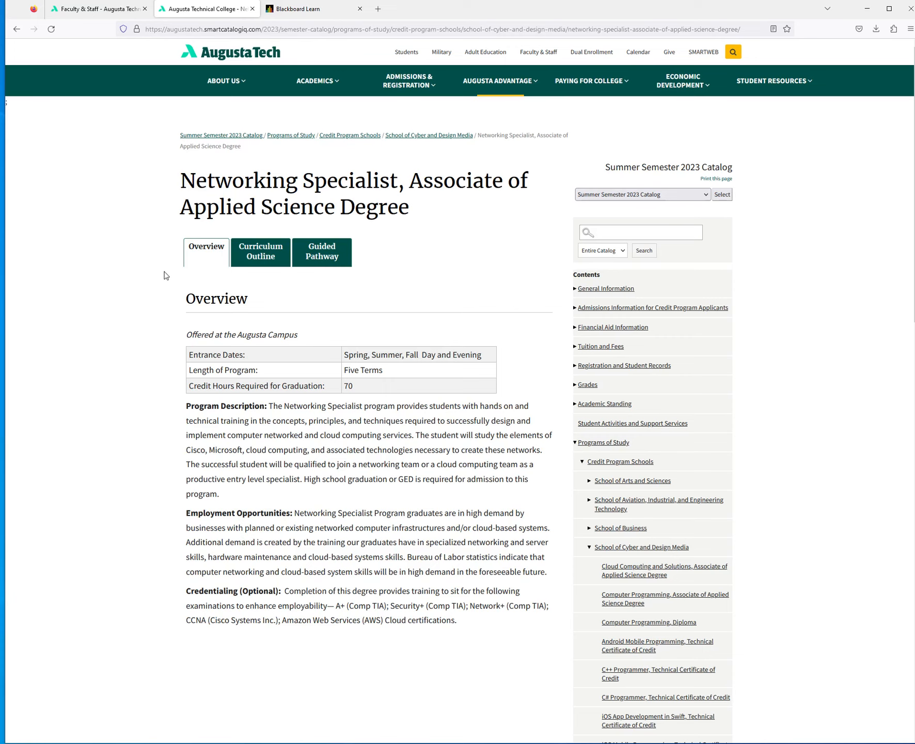
pyautogui.moveTo(246, 405)
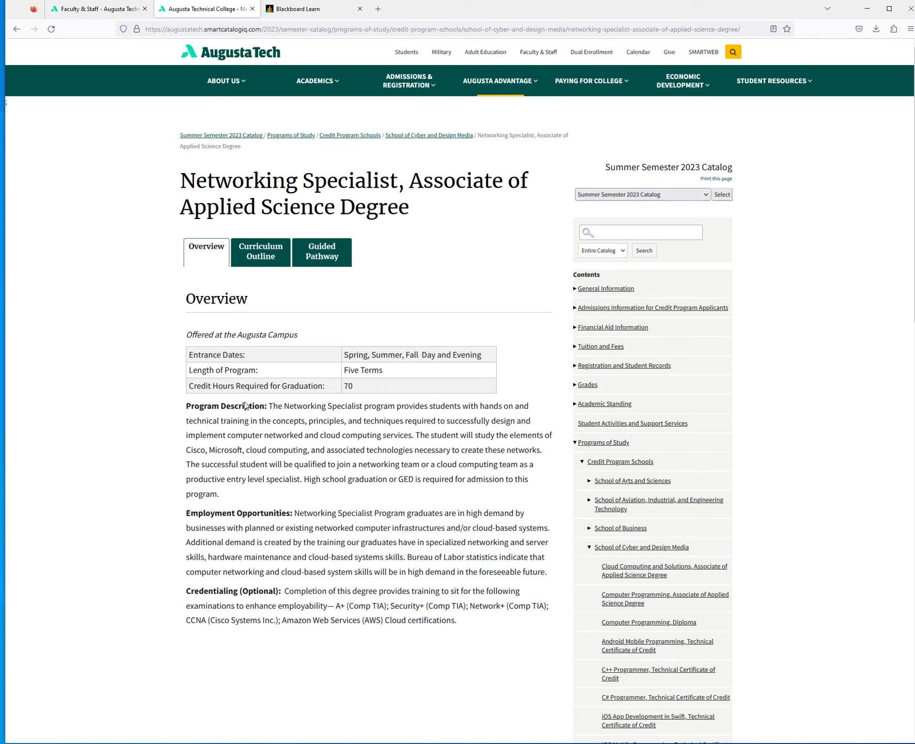
pyautogui.moveTo(390, 375)
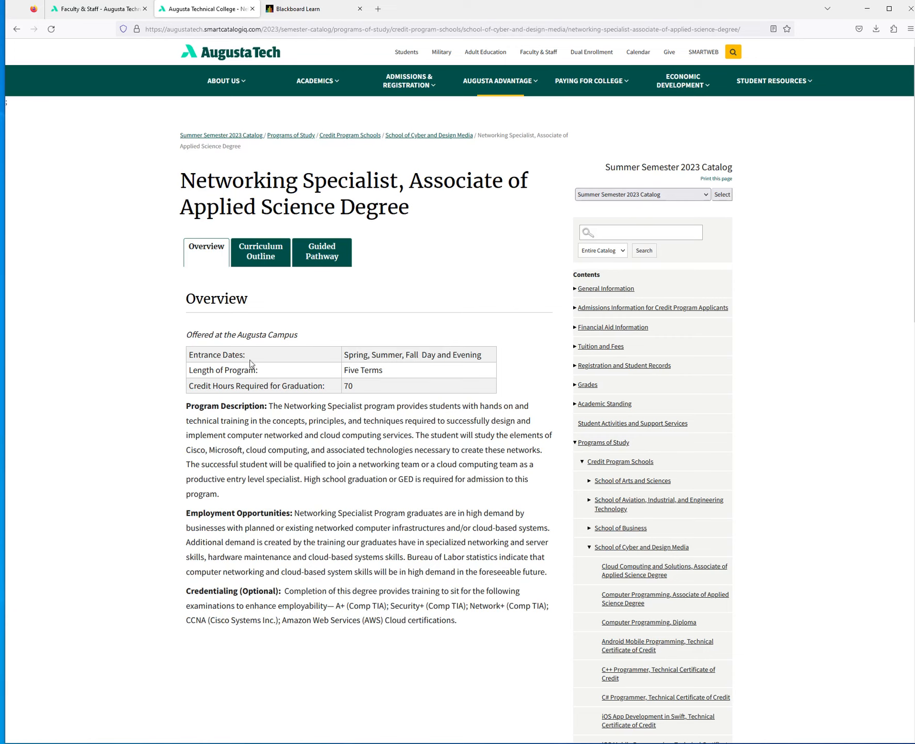
pyautogui.moveTo(476, 369)
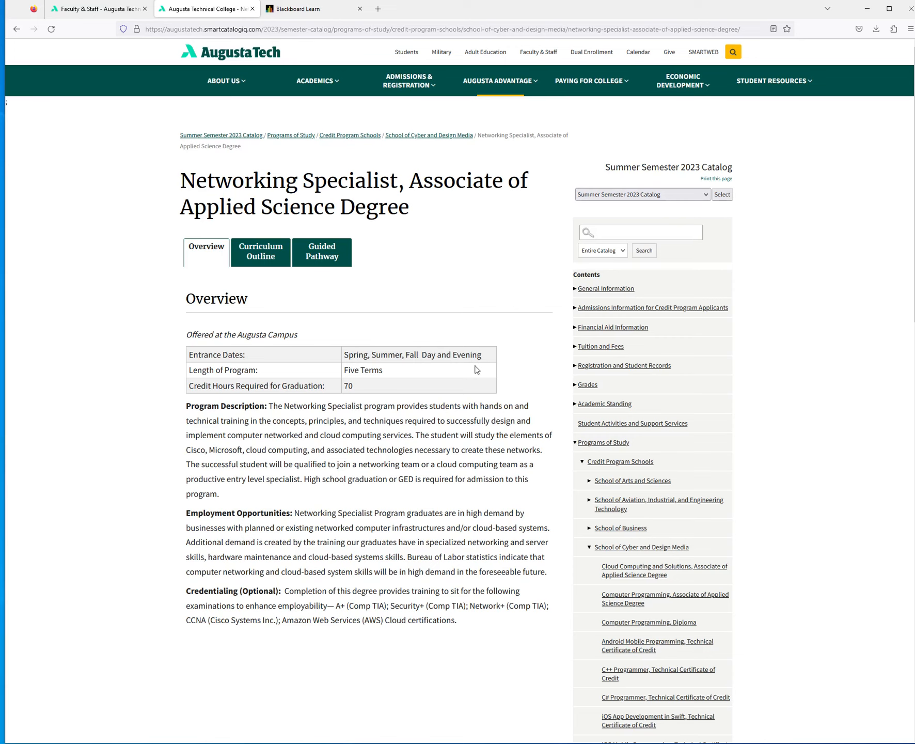
pyautogui.moveTo(260, 257)
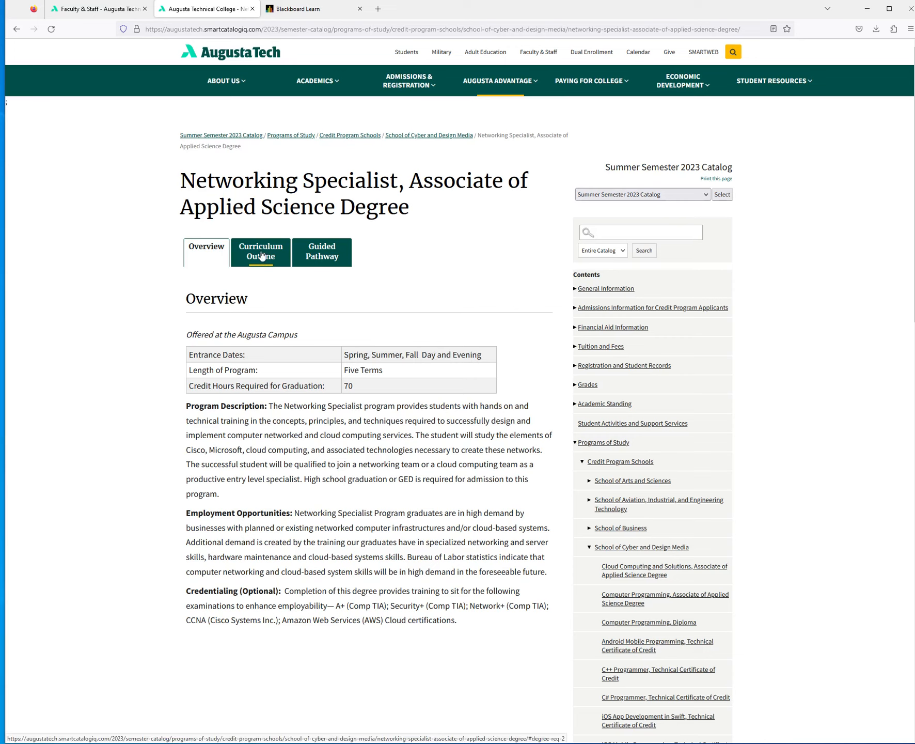
pyautogui.click(261, 251)
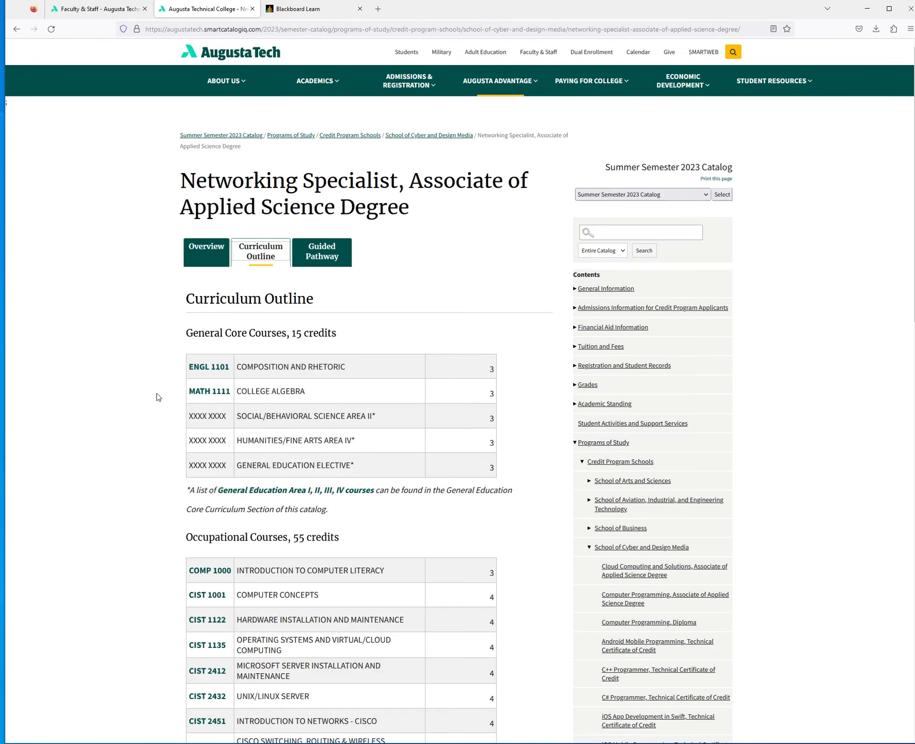
pyautogui.scroll(-3)
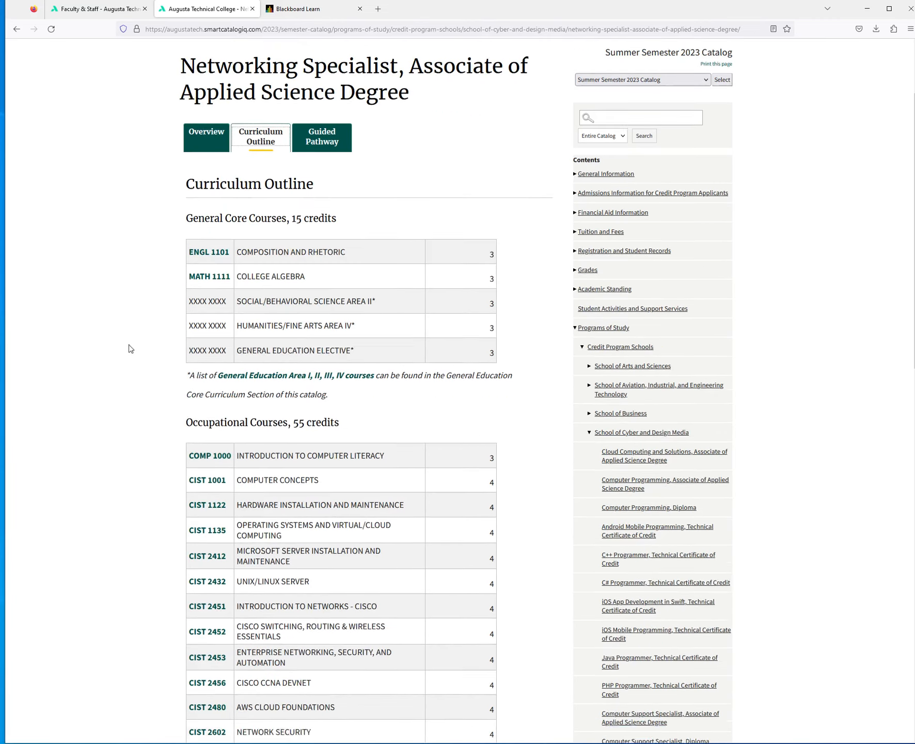
pyautogui.scroll(-3)
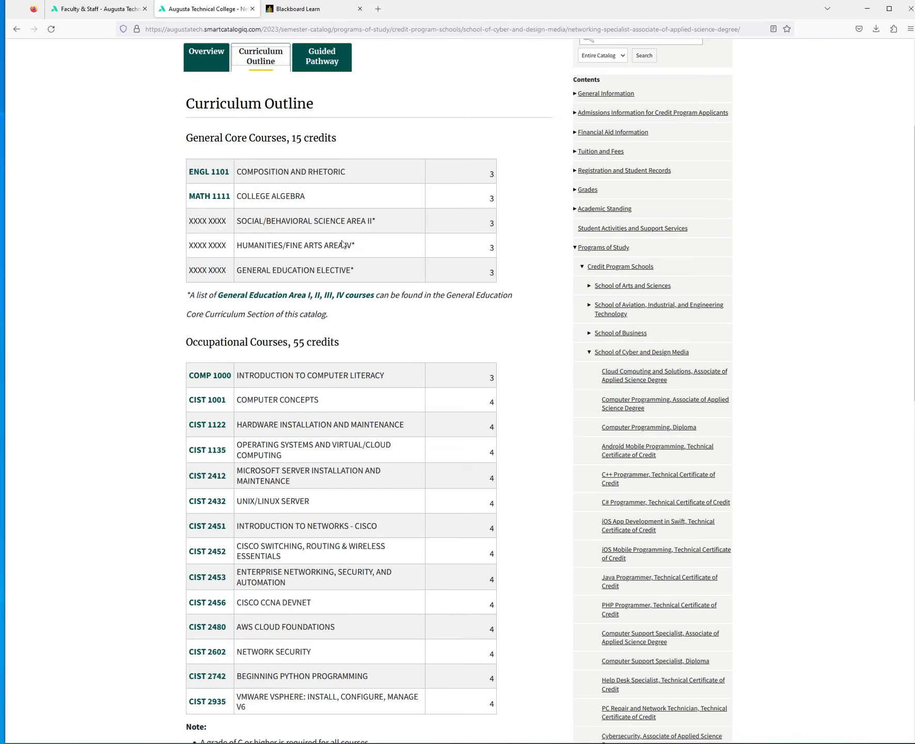
pyautogui.moveTo(339, 246)
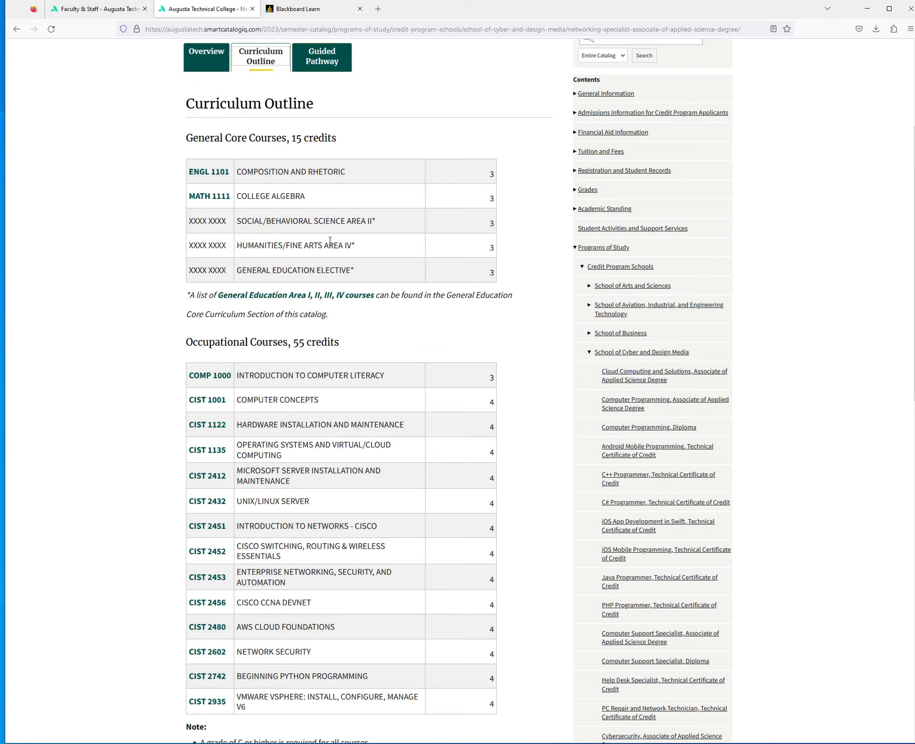
pyautogui.scroll(-3)
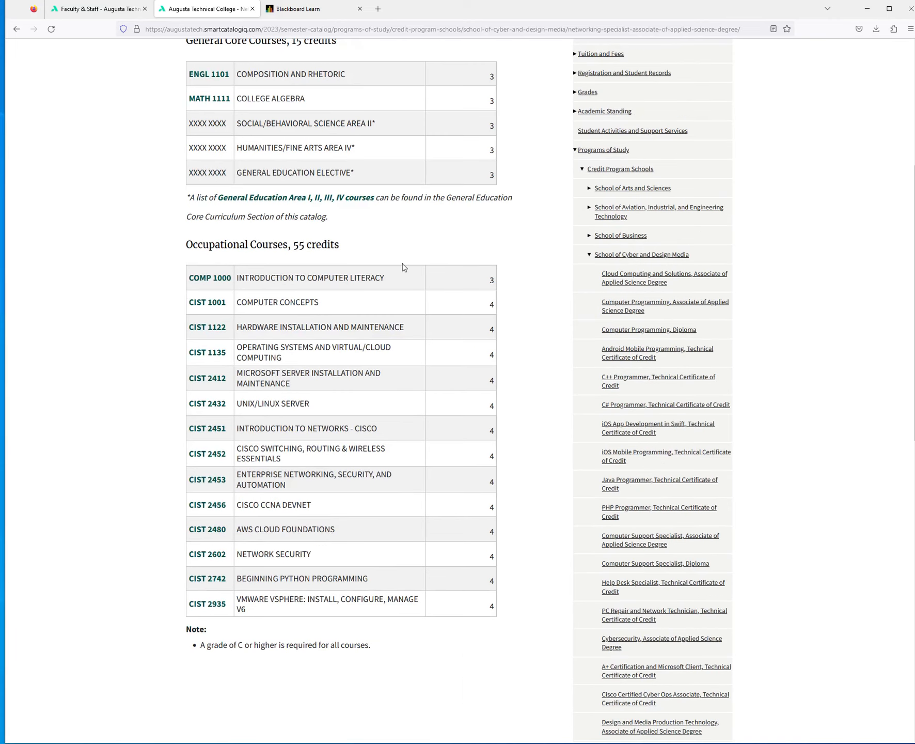
pyautogui.moveTo(419, 549)
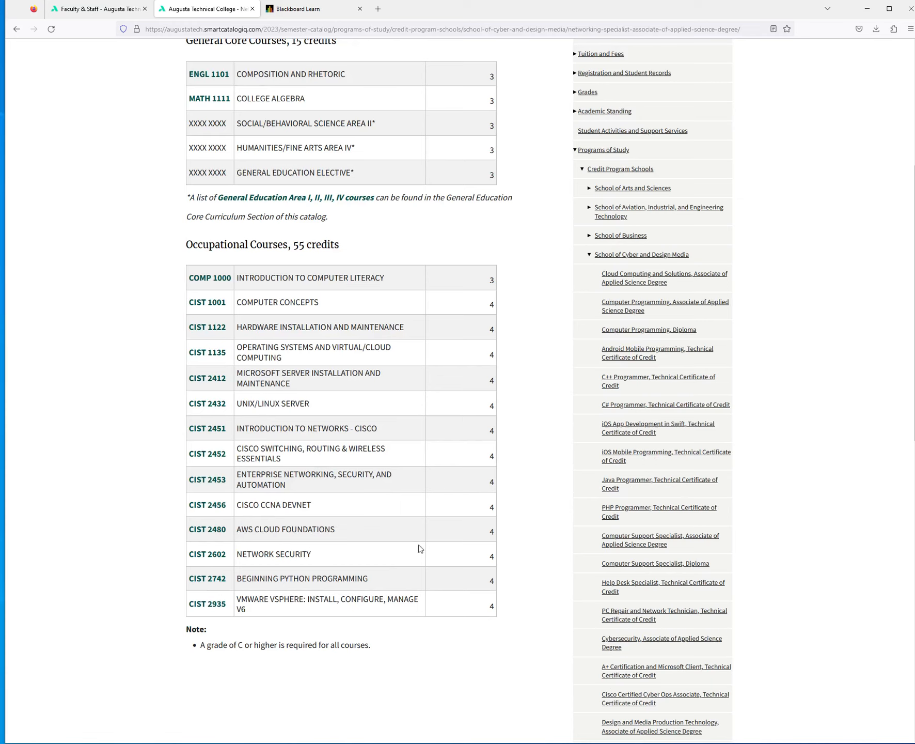
pyautogui.moveTo(352, 299)
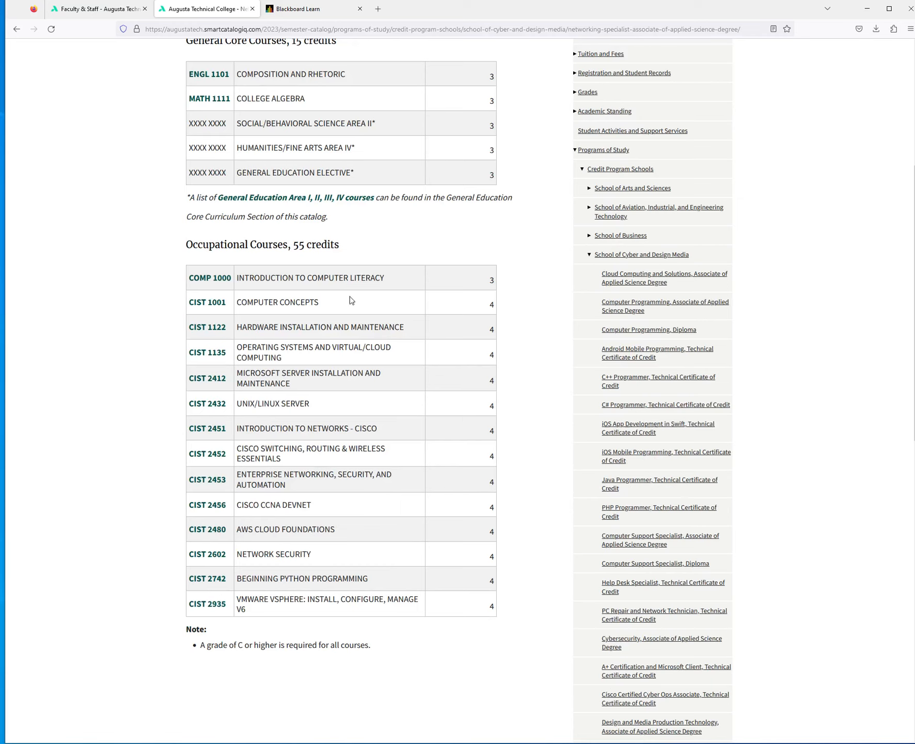
pyautogui.moveTo(352, 301)
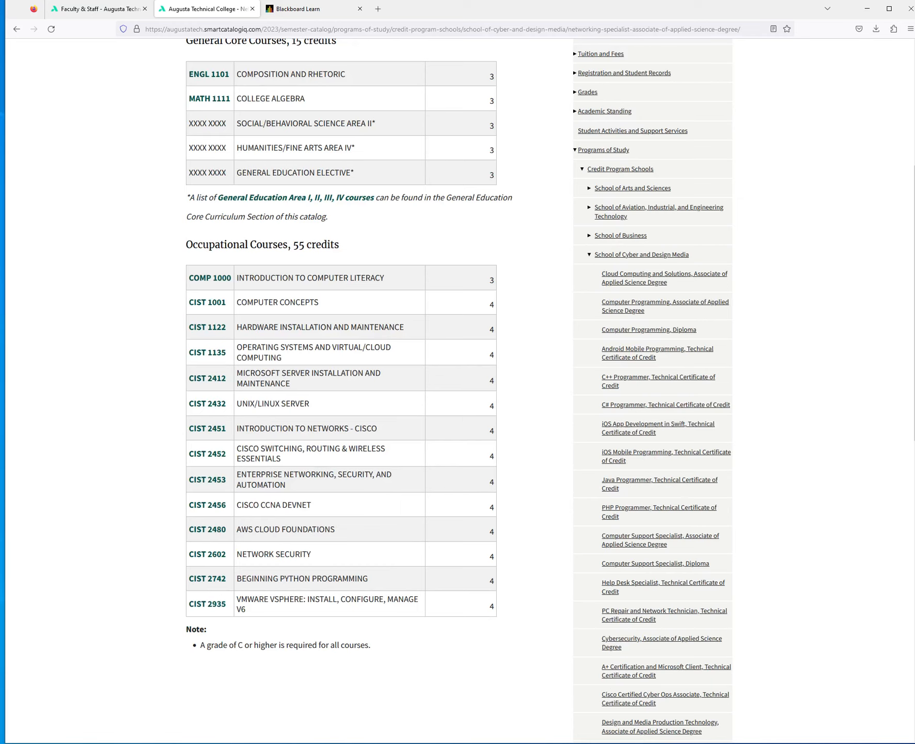
pyautogui.moveTo(116, 221)
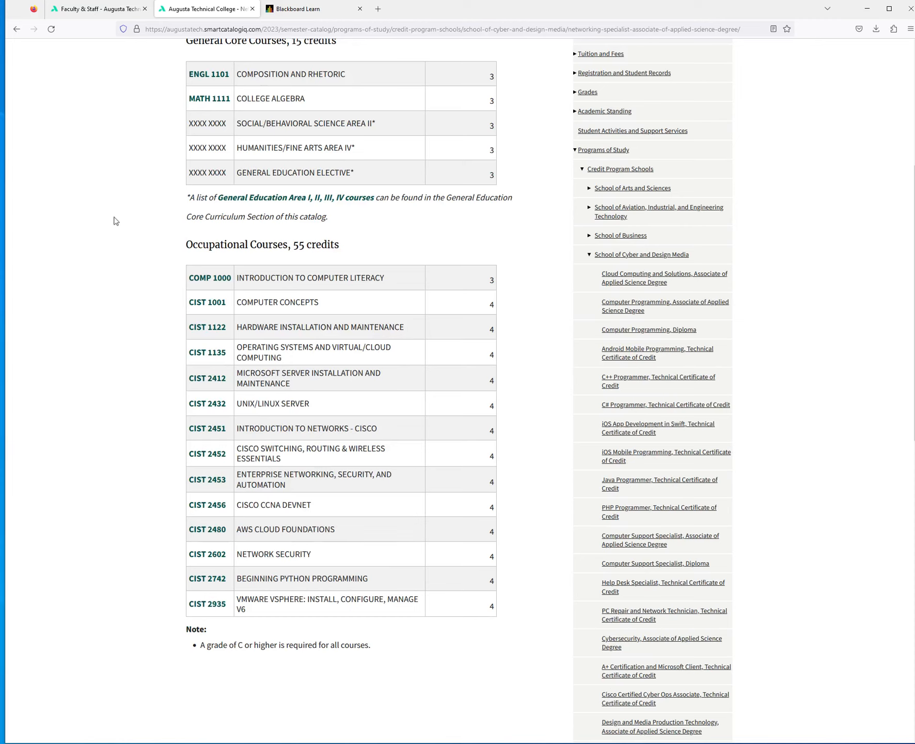
pyautogui.moveTo(383, 245)
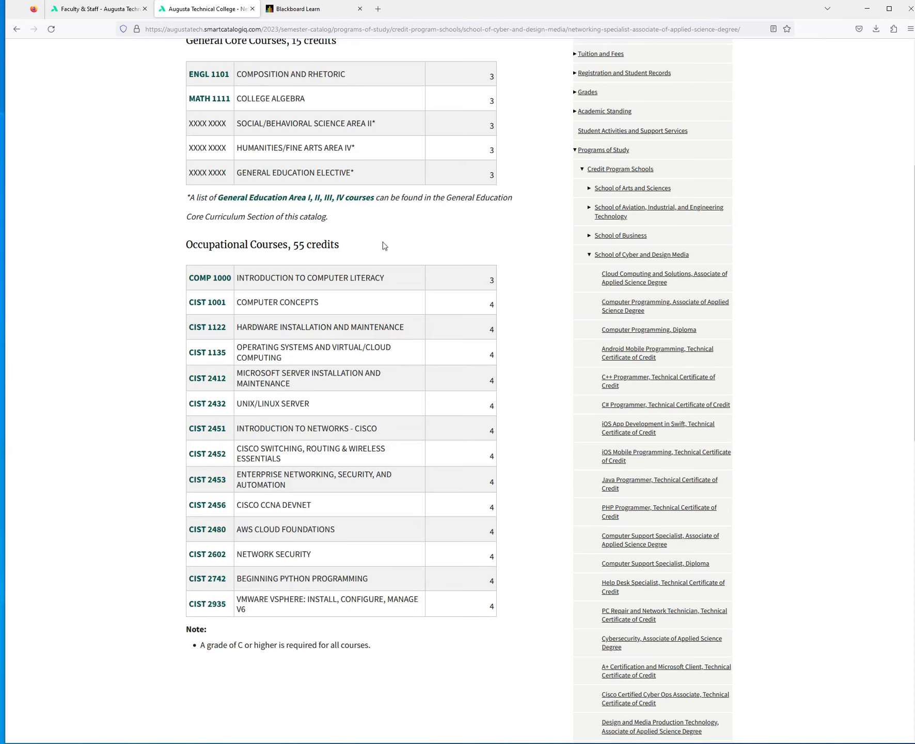
pyautogui.moveTo(291, 555)
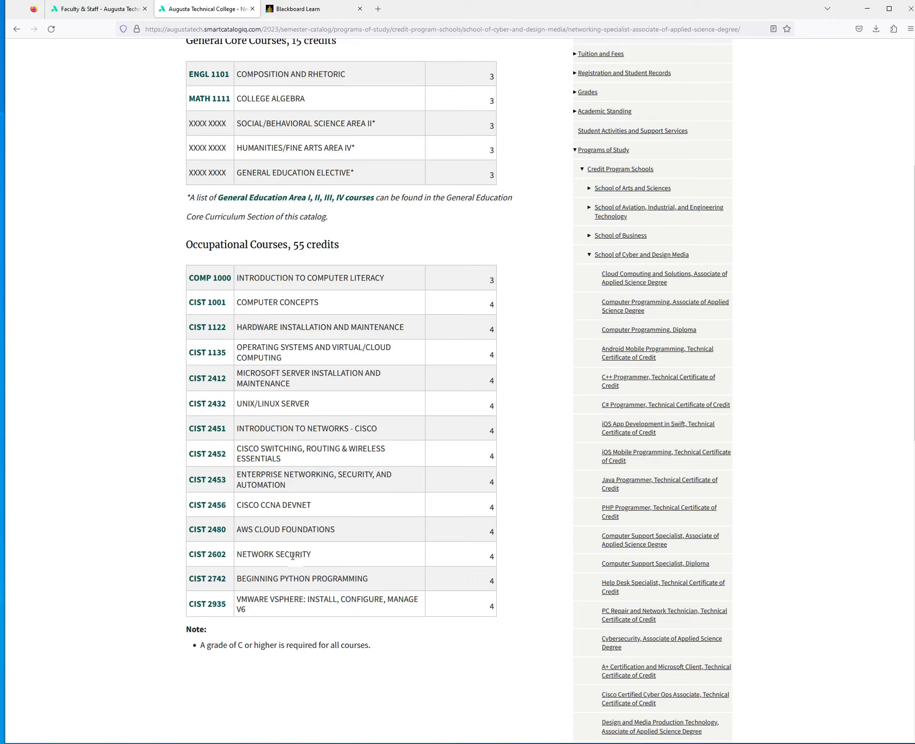
pyautogui.scroll(3)
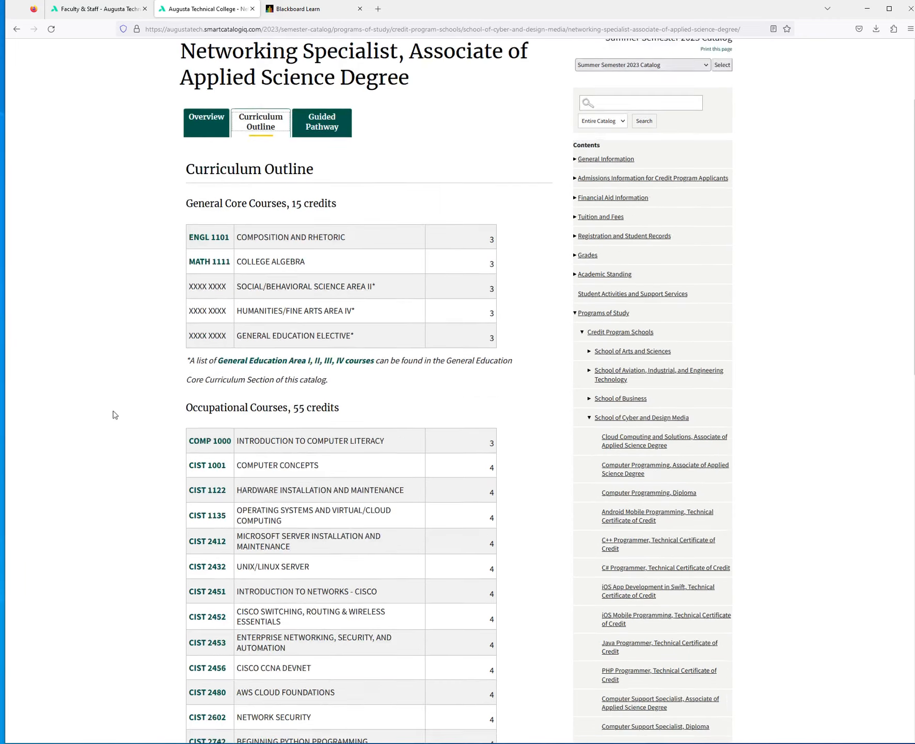
# Review the Guided Pathway's Year 1 and Year 2 semester course tables for Networking Specialist.
pyautogui.click(322, 122)
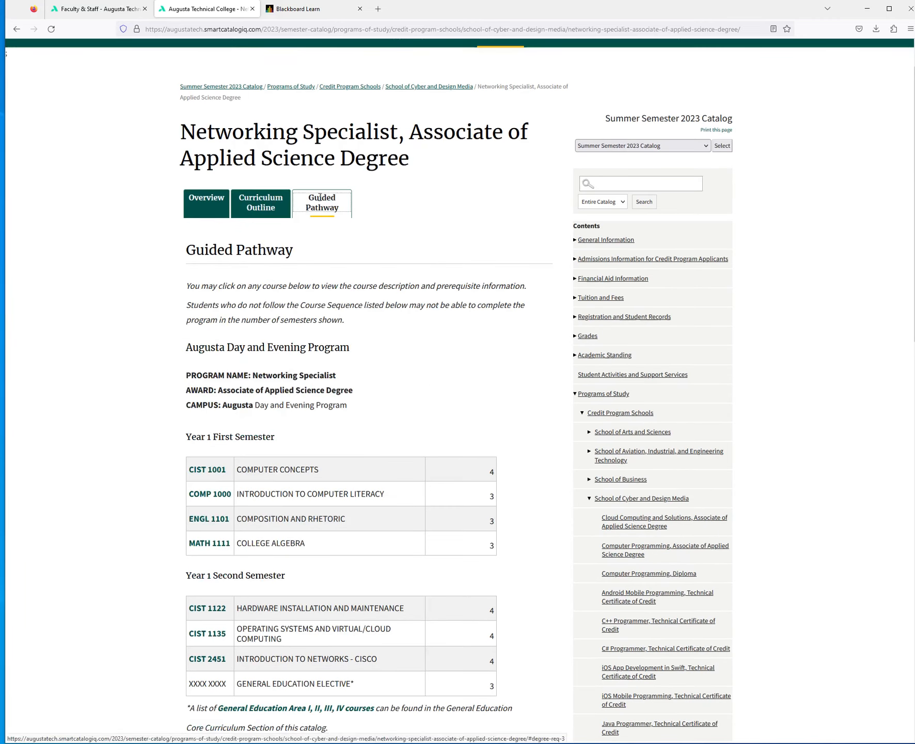
pyautogui.scroll(-3)
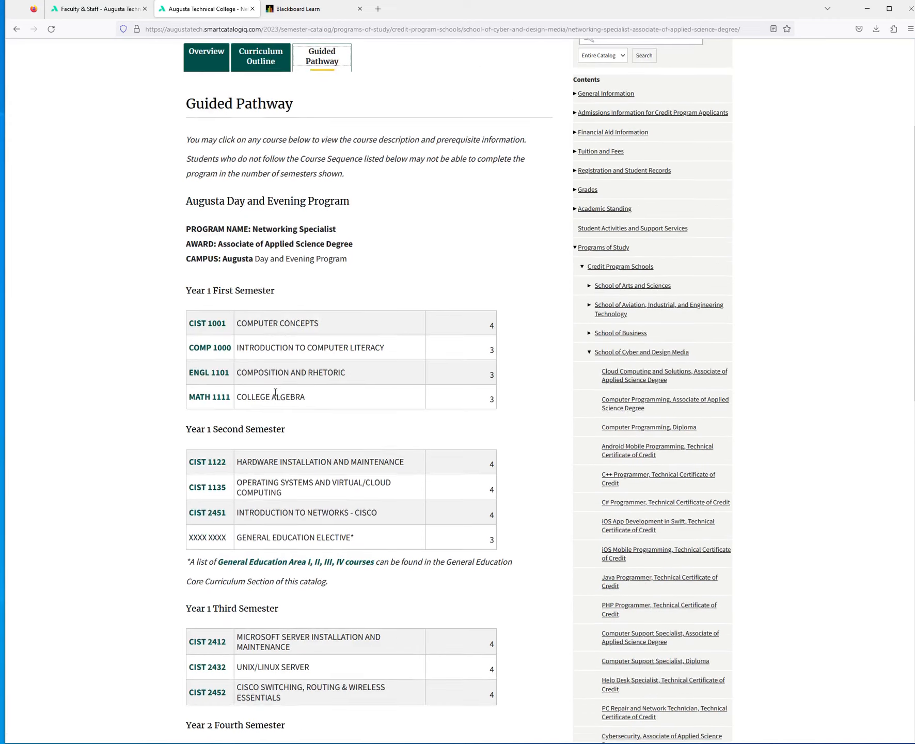
pyautogui.scroll(-3)
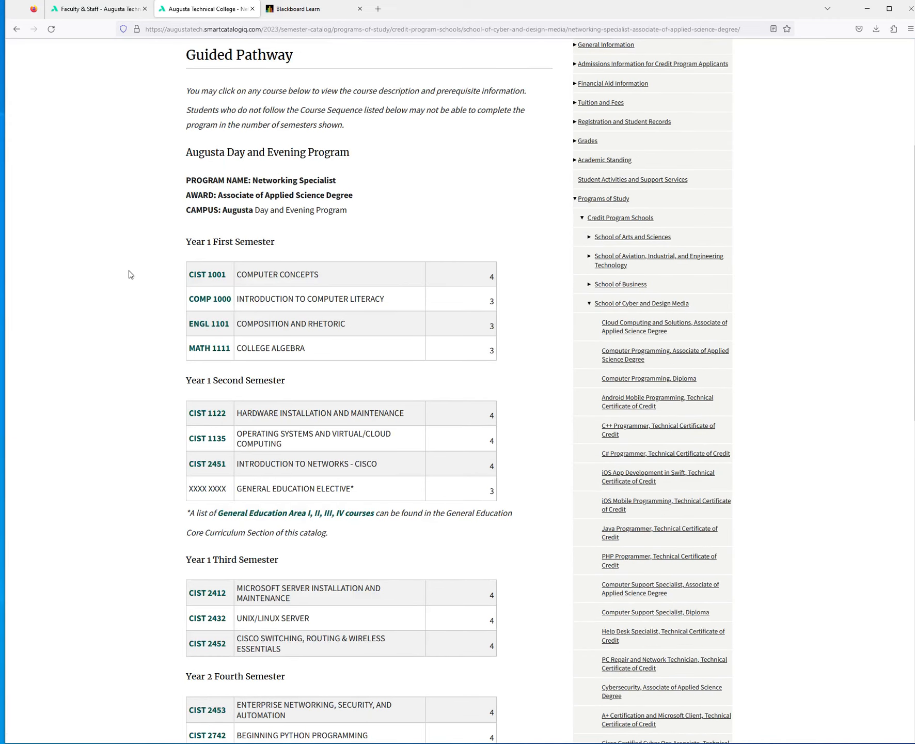
pyautogui.moveTo(170, 280)
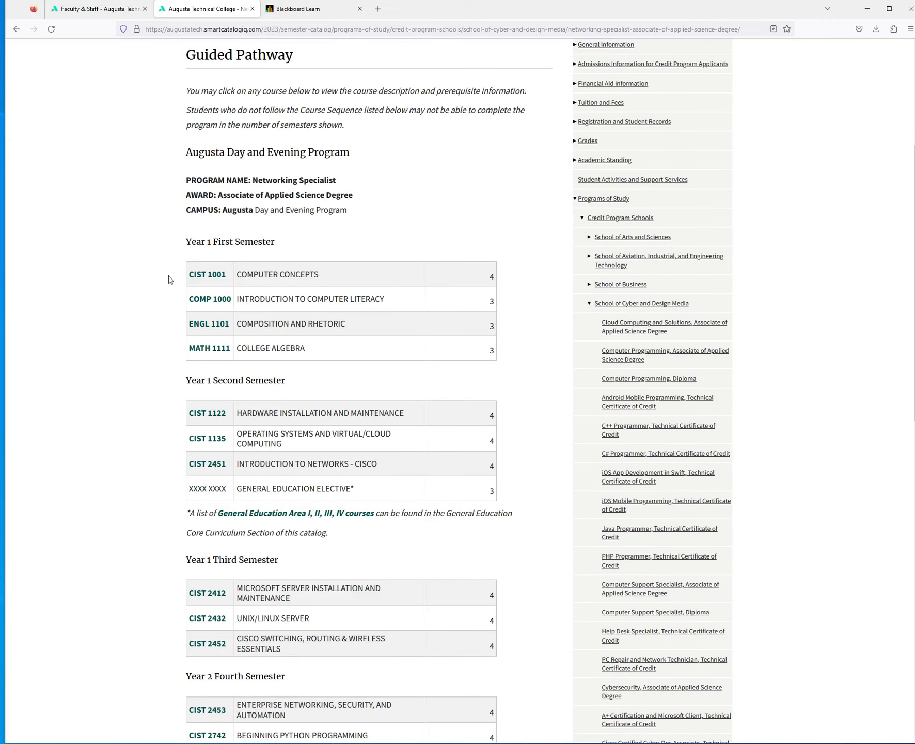
pyautogui.moveTo(318, 286)
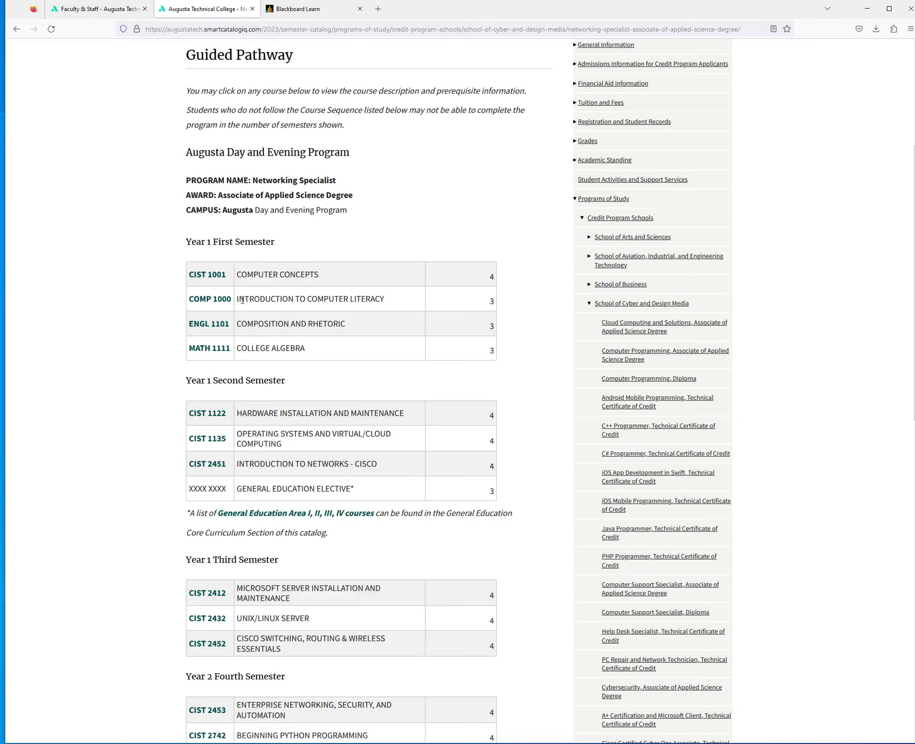
pyautogui.moveTo(400, 308)
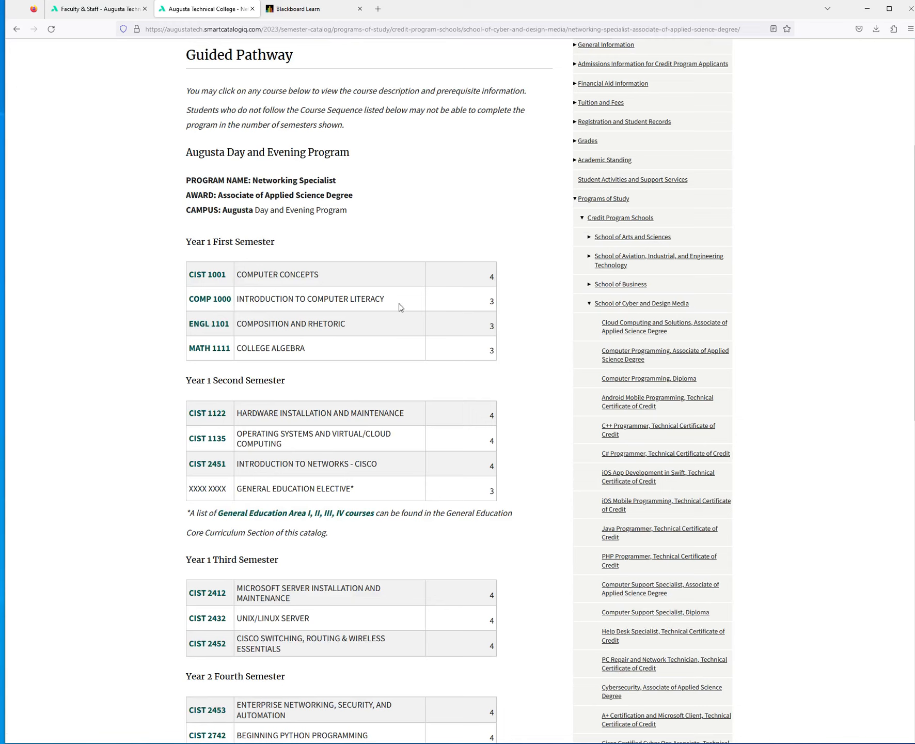
pyautogui.moveTo(327, 340)
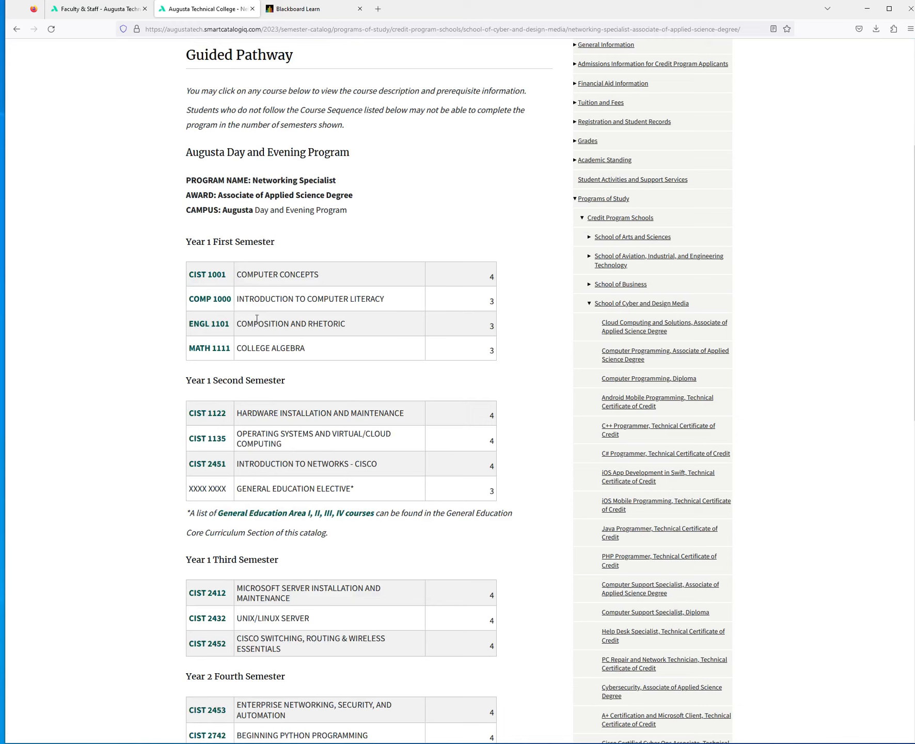
pyautogui.moveTo(165, 515)
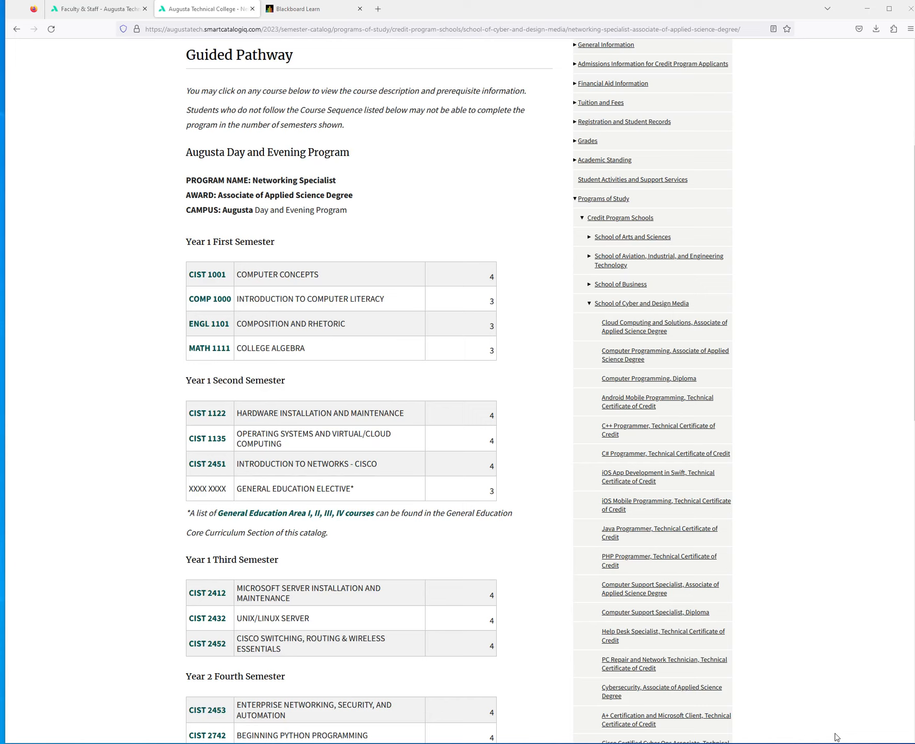
pyautogui.moveTo(116, 327)
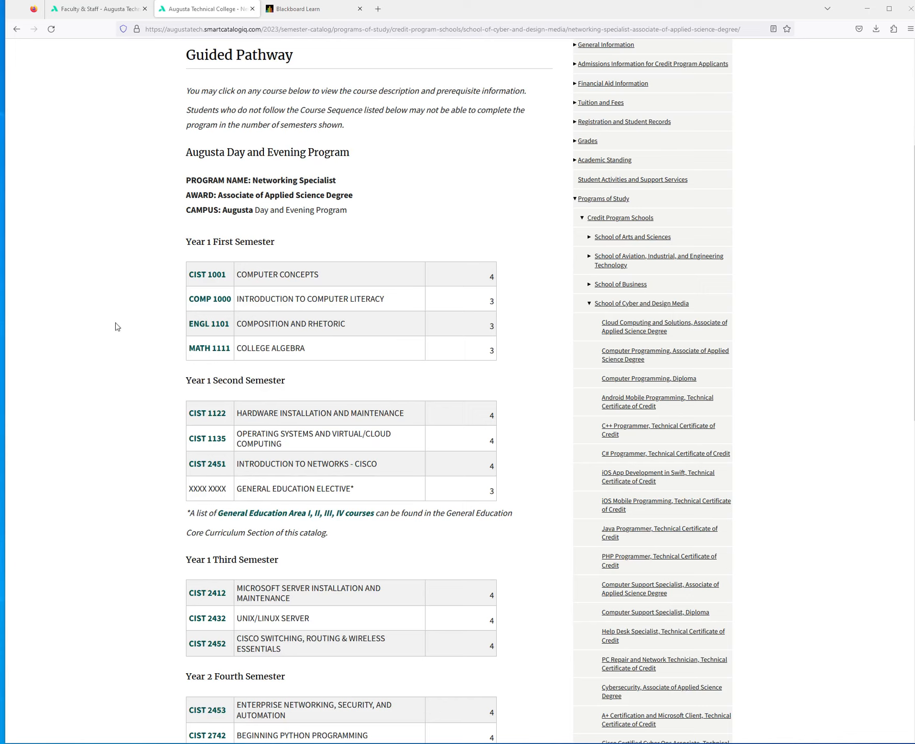
pyautogui.moveTo(291, 317)
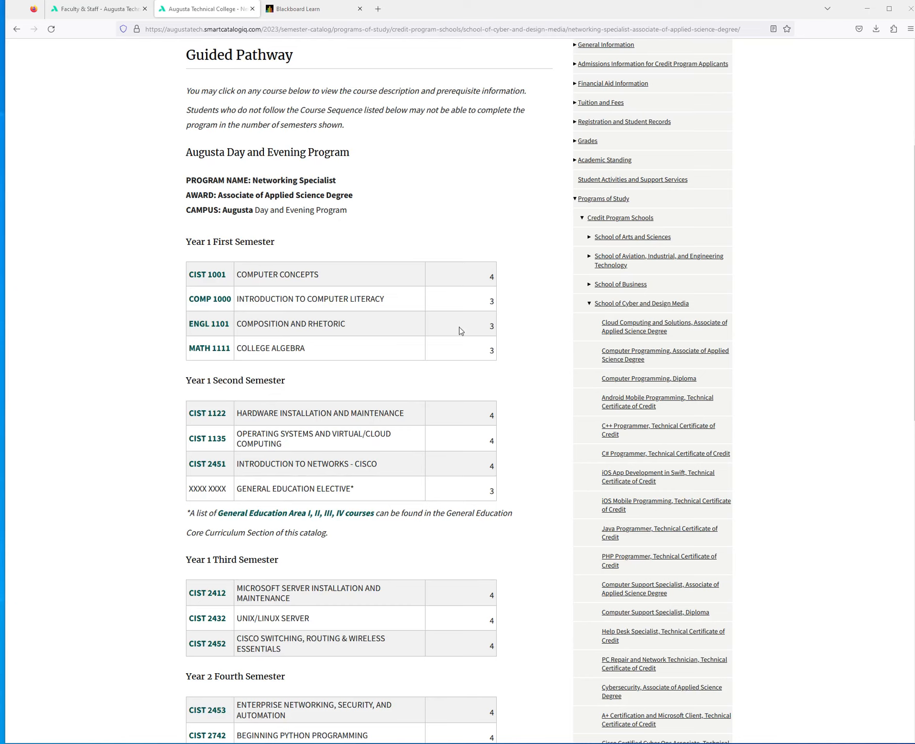
pyautogui.moveTo(399, 587)
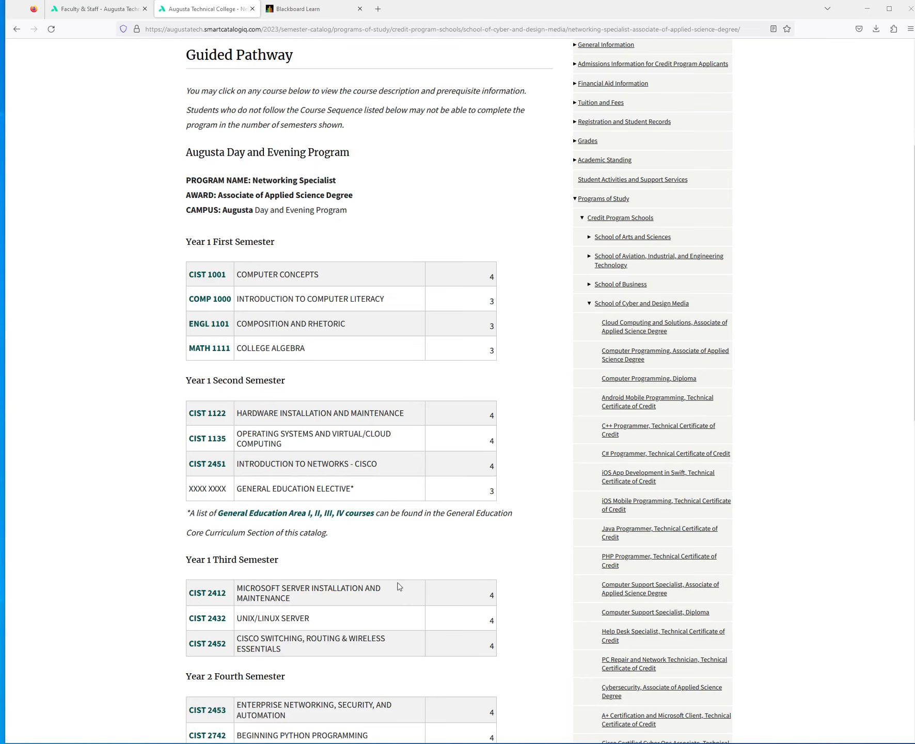
pyautogui.scroll(-3)
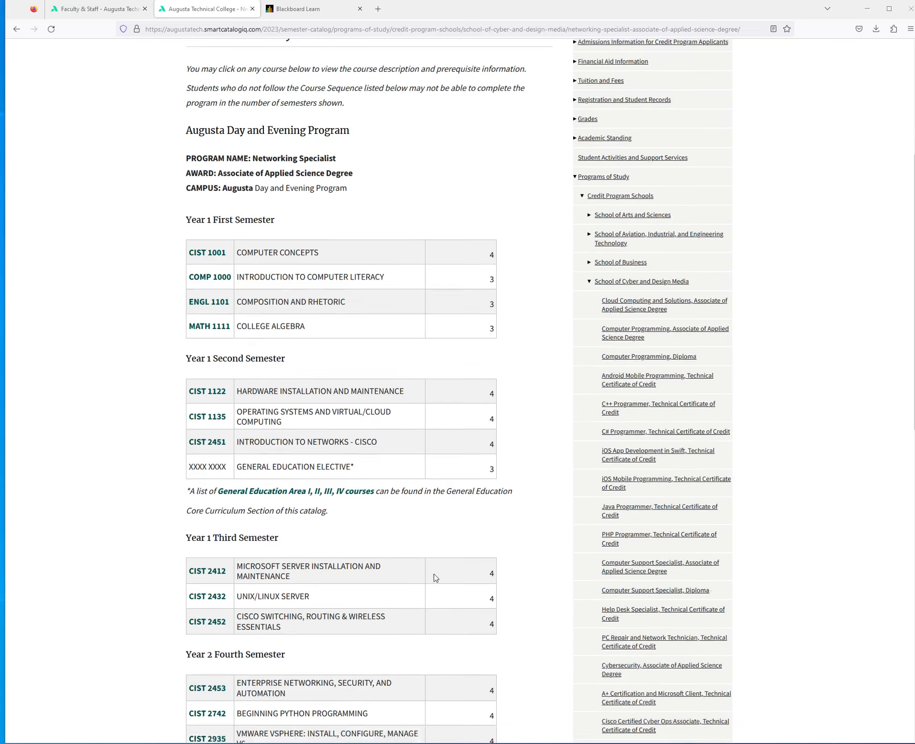
pyautogui.scroll(-3)
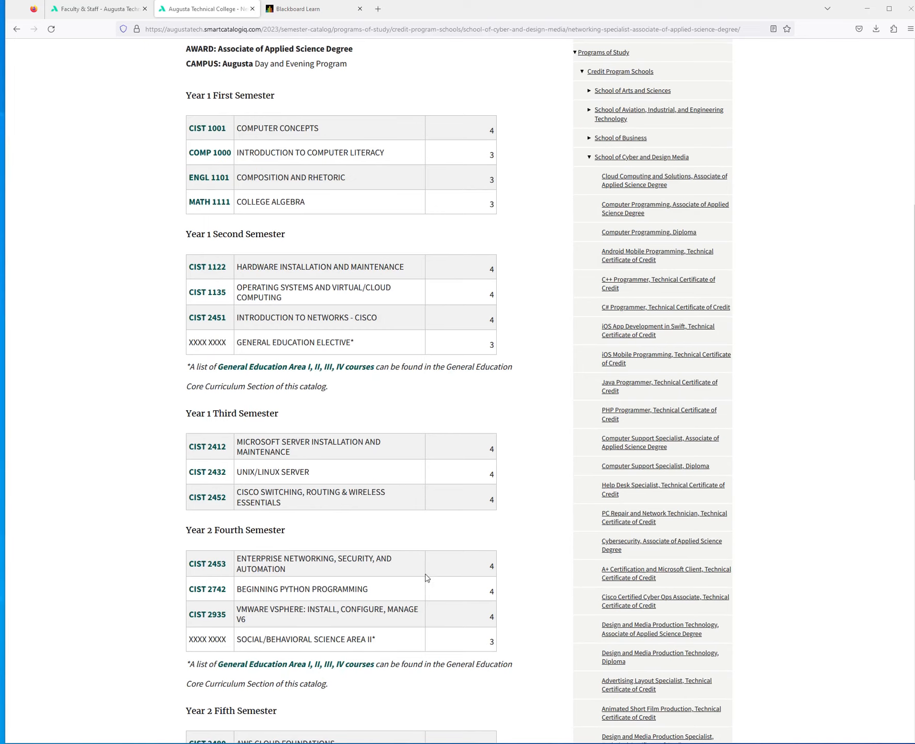
pyautogui.scroll(-3)
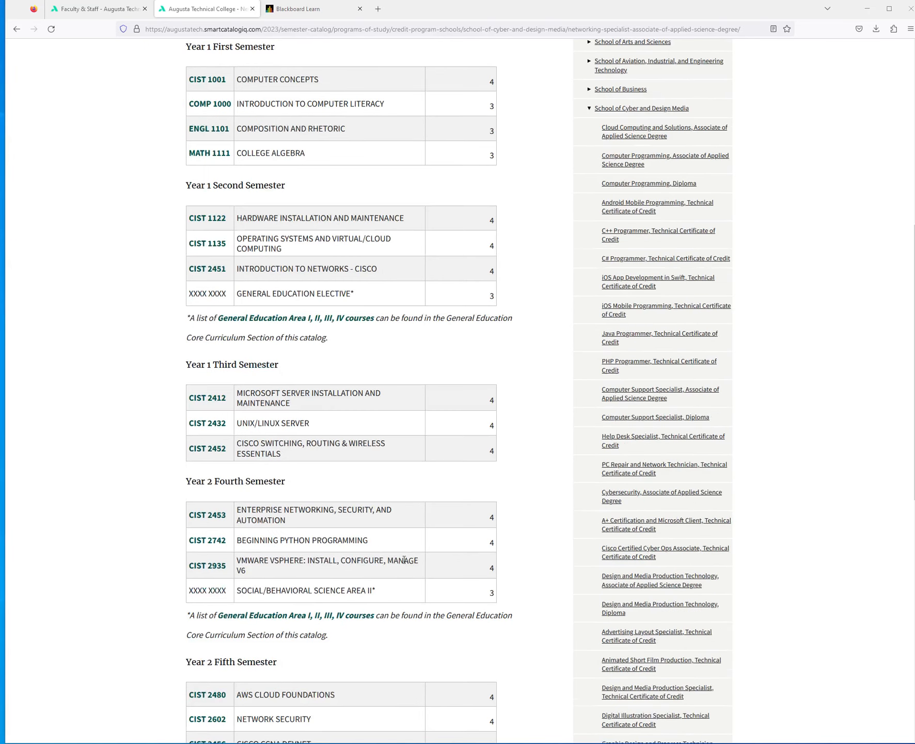
pyautogui.scroll(-3)
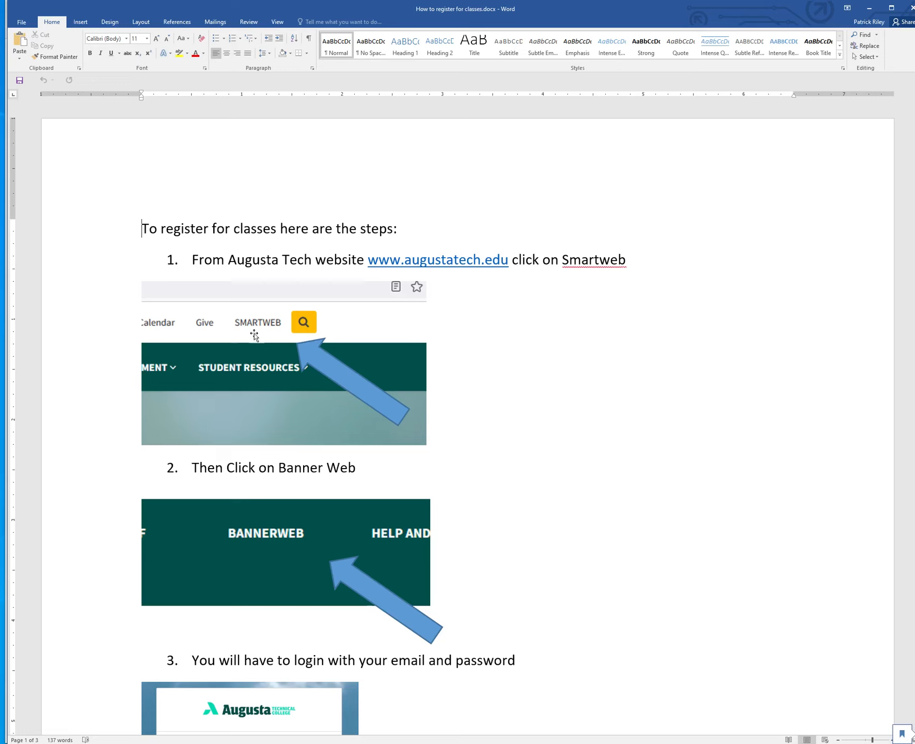
pyautogui.moveTo(557, 505)
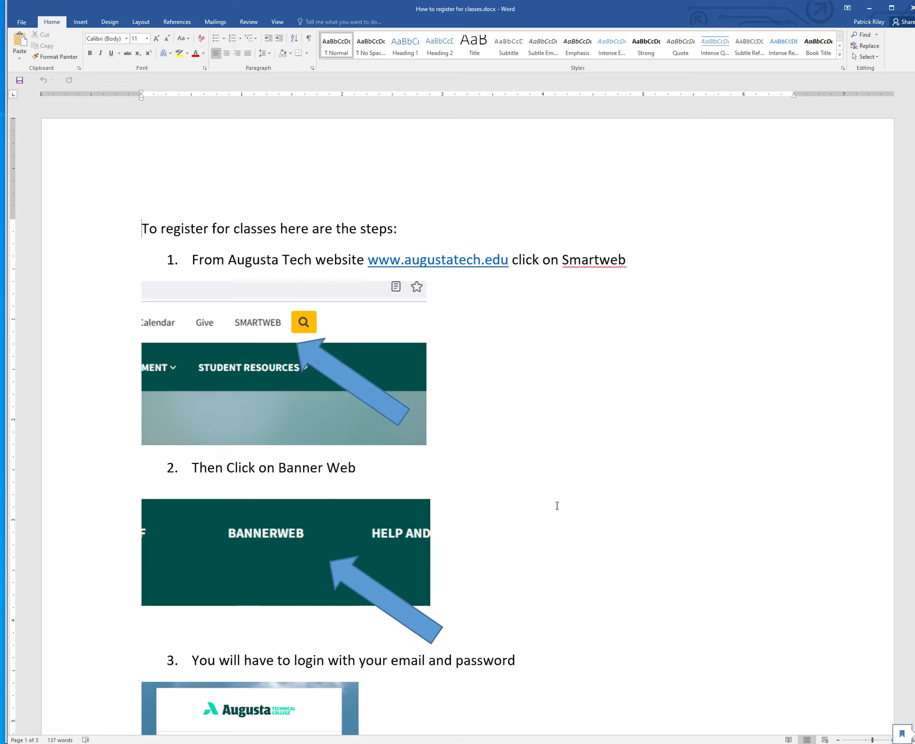
# Scroll the registration guide past step 4 to step 5, 'Click on Registration', and its menu screenshot.
pyautogui.scroll(-3)
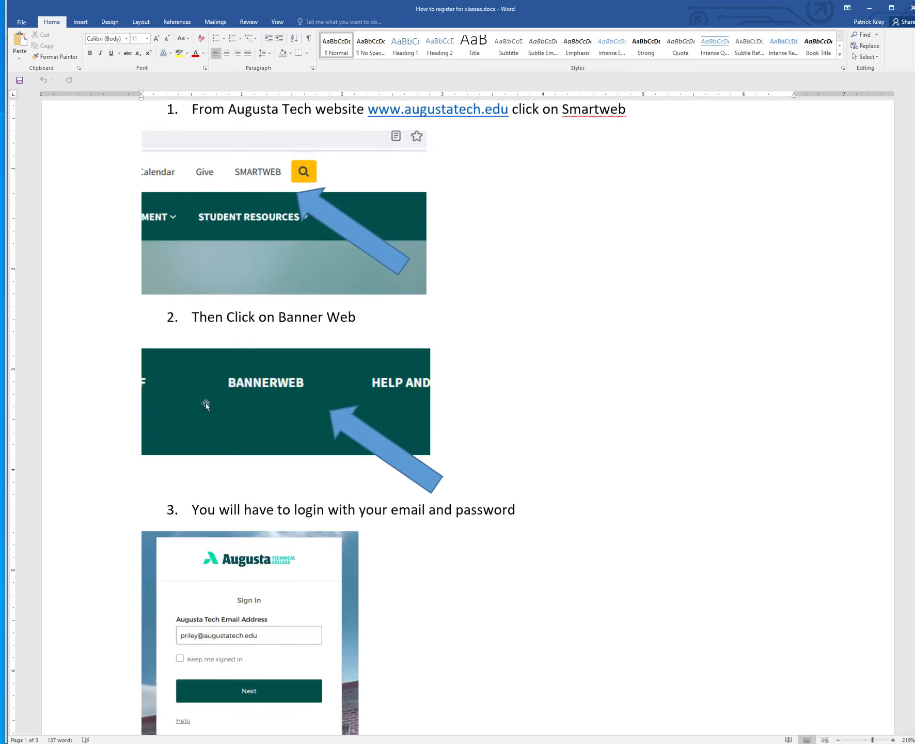
pyautogui.moveTo(620, 440)
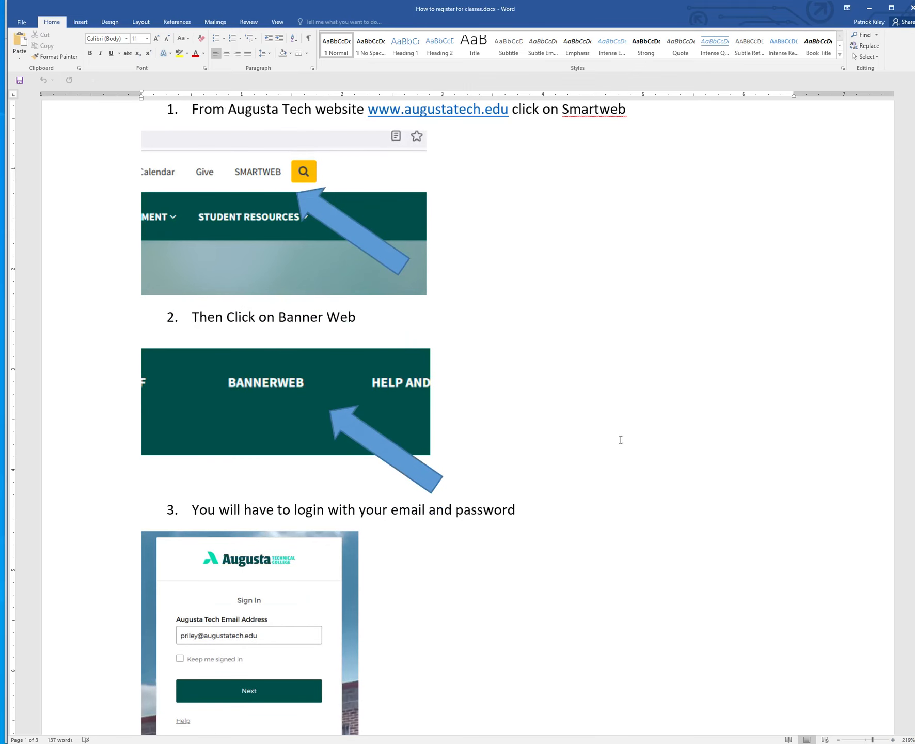
pyautogui.scroll(-3)
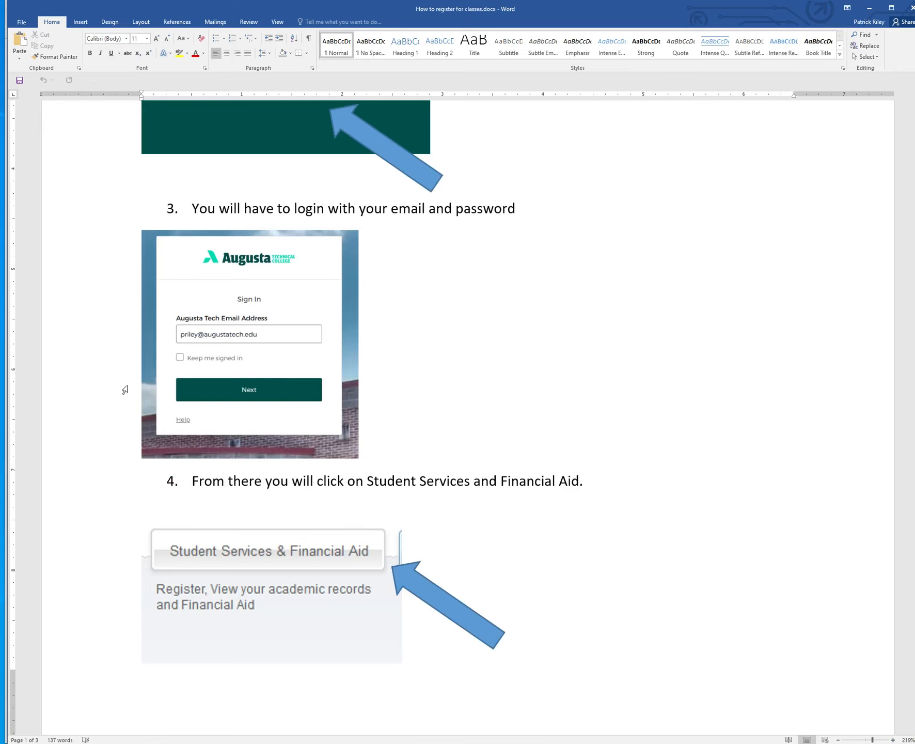
pyautogui.moveTo(281, 348)
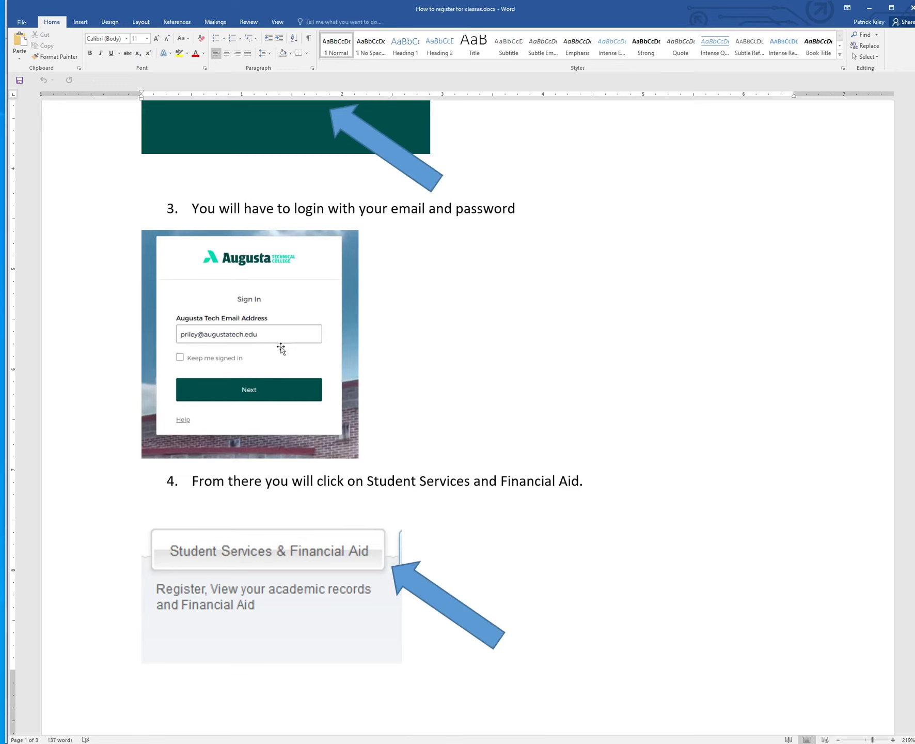
pyautogui.moveTo(277, 403)
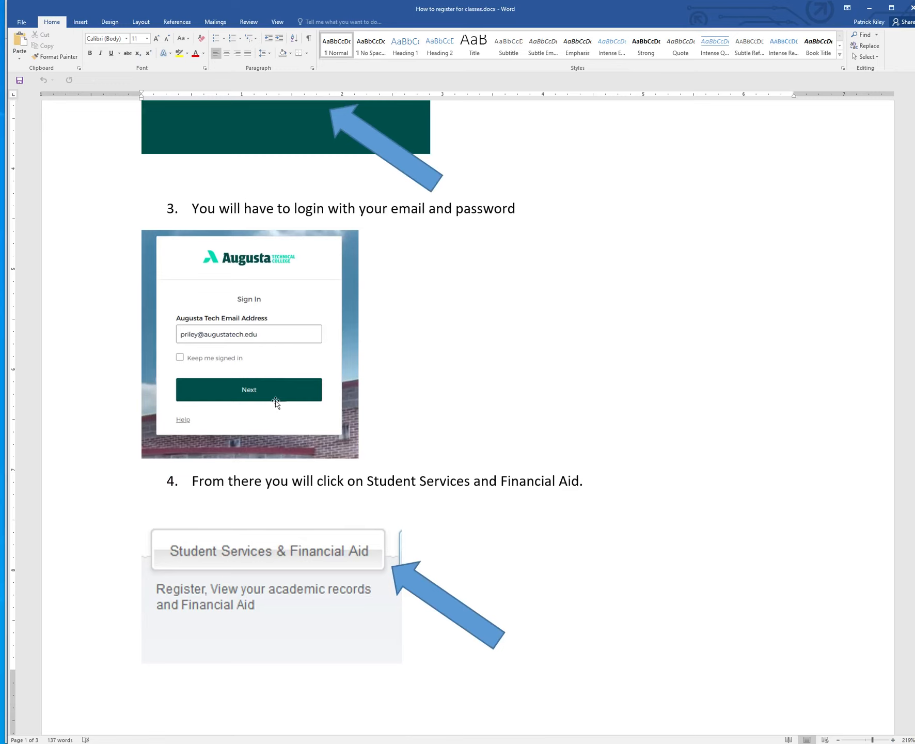
pyautogui.scroll(-3)
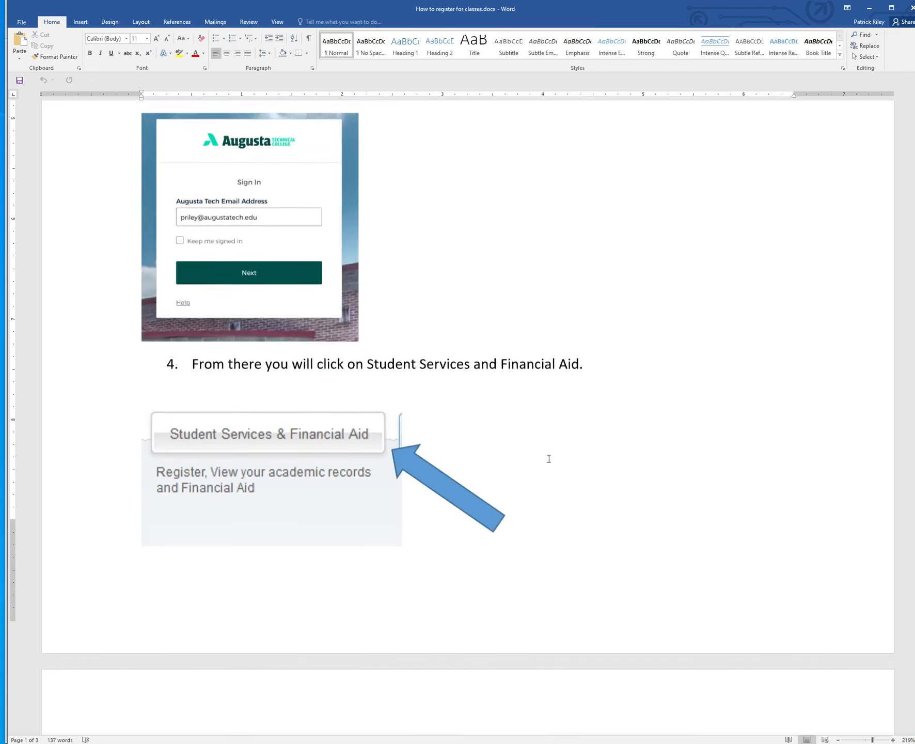
pyautogui.scroll(-3)
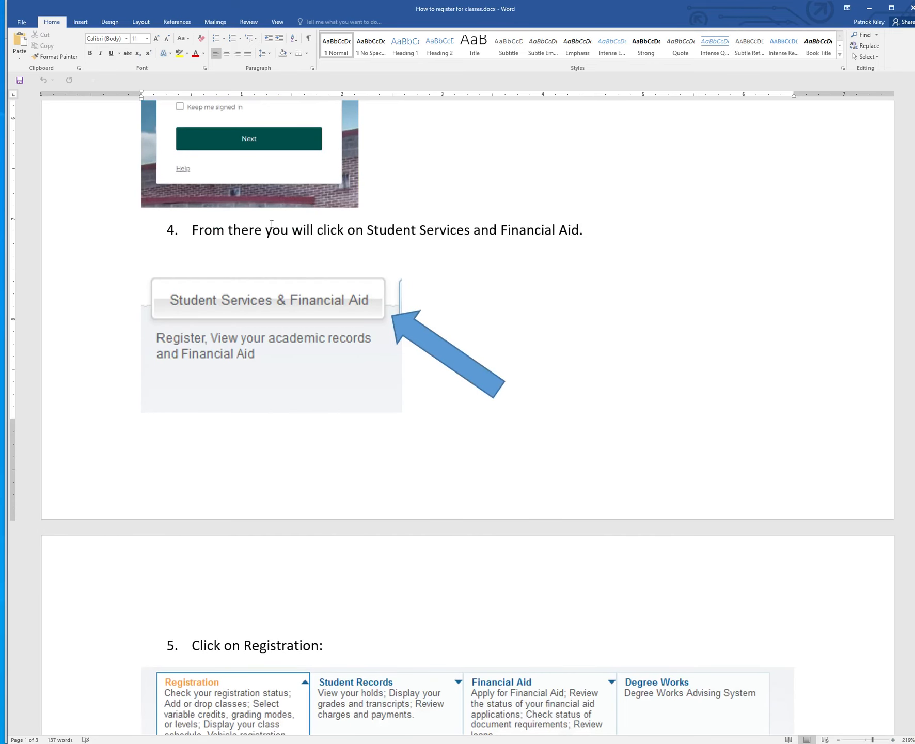
pyautogui.moveTo(244, 302)
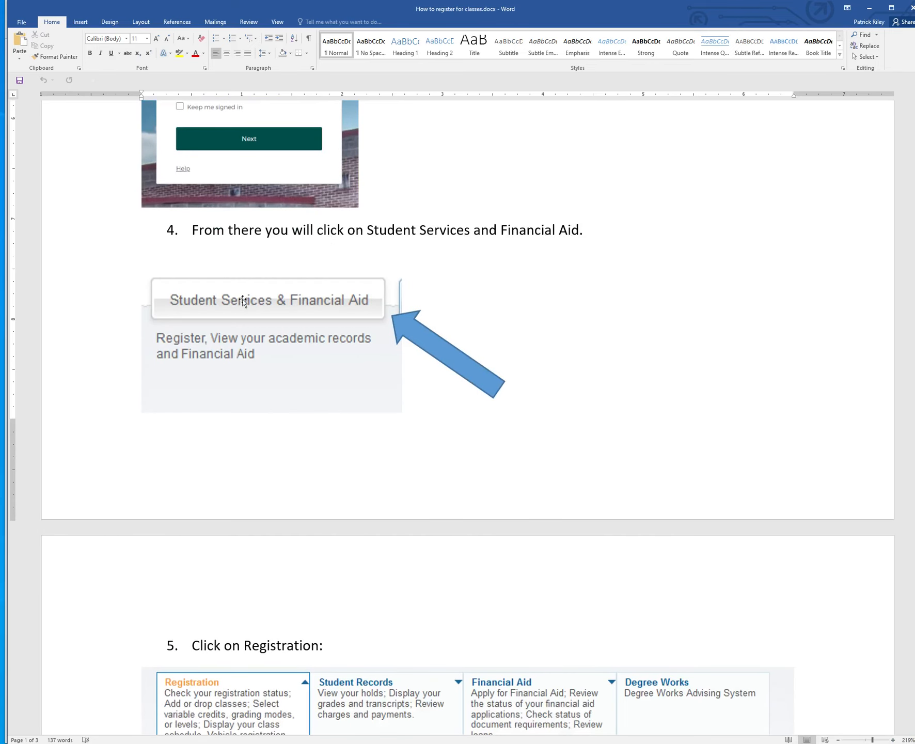
pyautogui.scroll(-3)
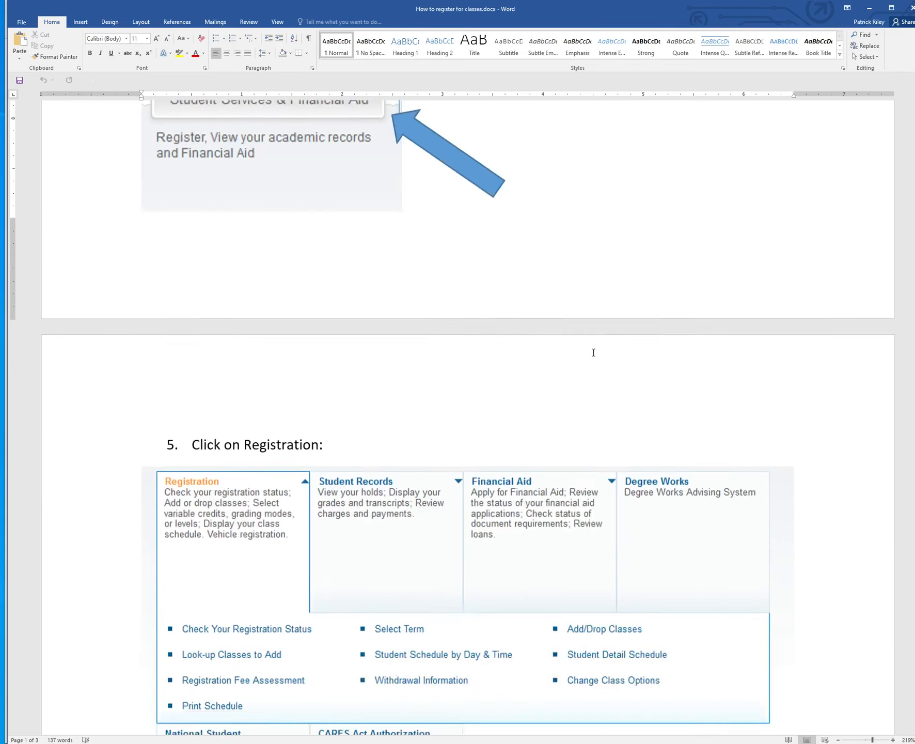
# Bring step 6, Add/Drop Classes and the Select a Term screenshot, into view.
pyautogui.scroll(-3)
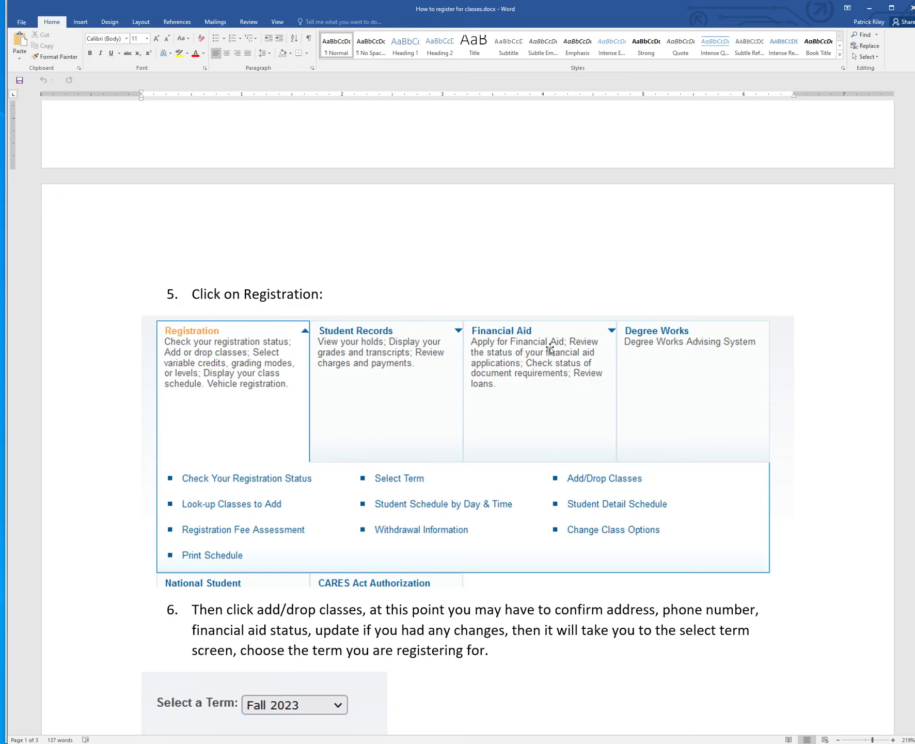
pyautogui.moveTo(716, 349)
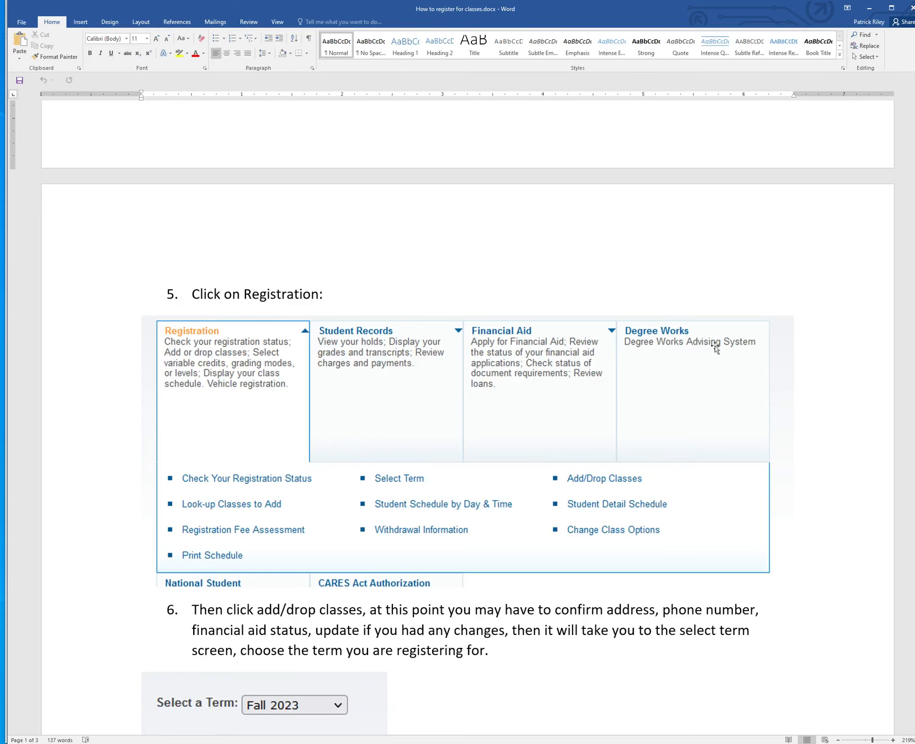
pyautogui.moveTo(244, 441)
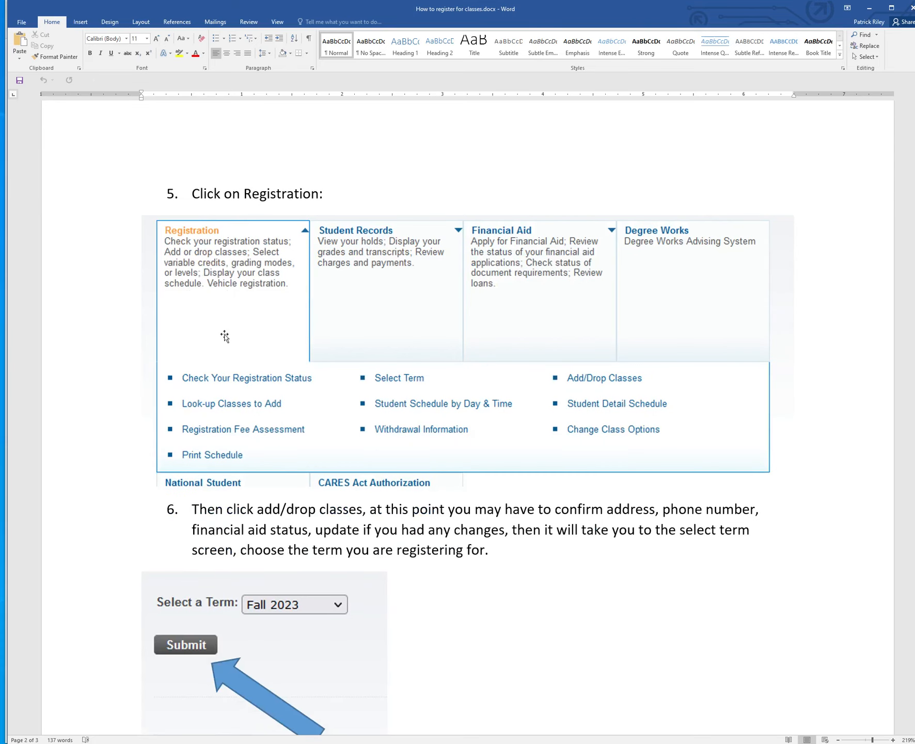
pyautogui.moveTo(201, 460)
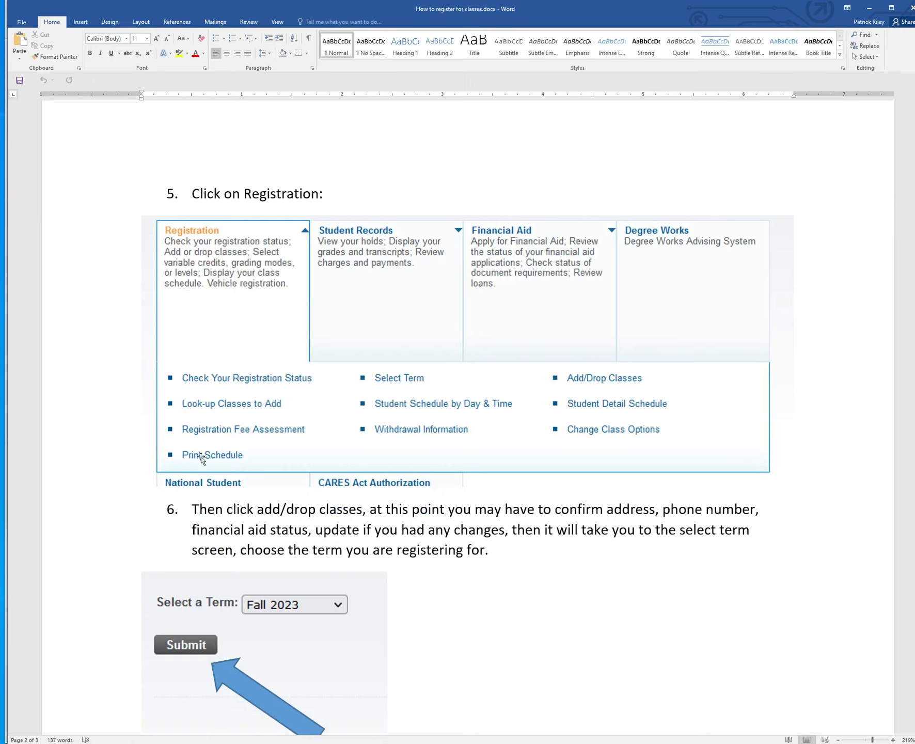
pyautogui.moveTo(379, 409)
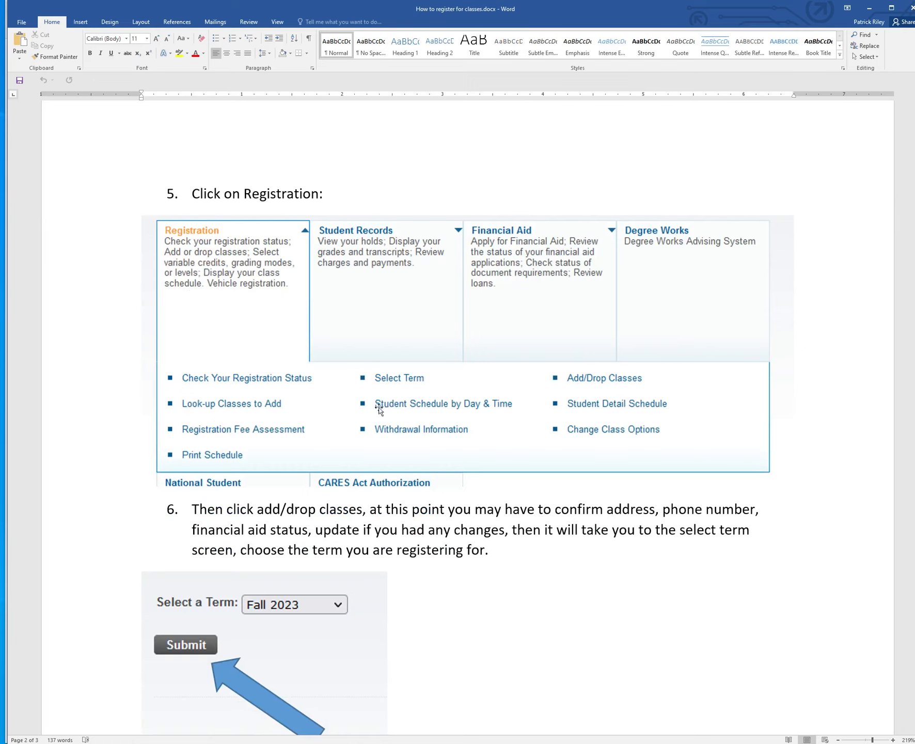
pyautogui.moveTo(271, 435)
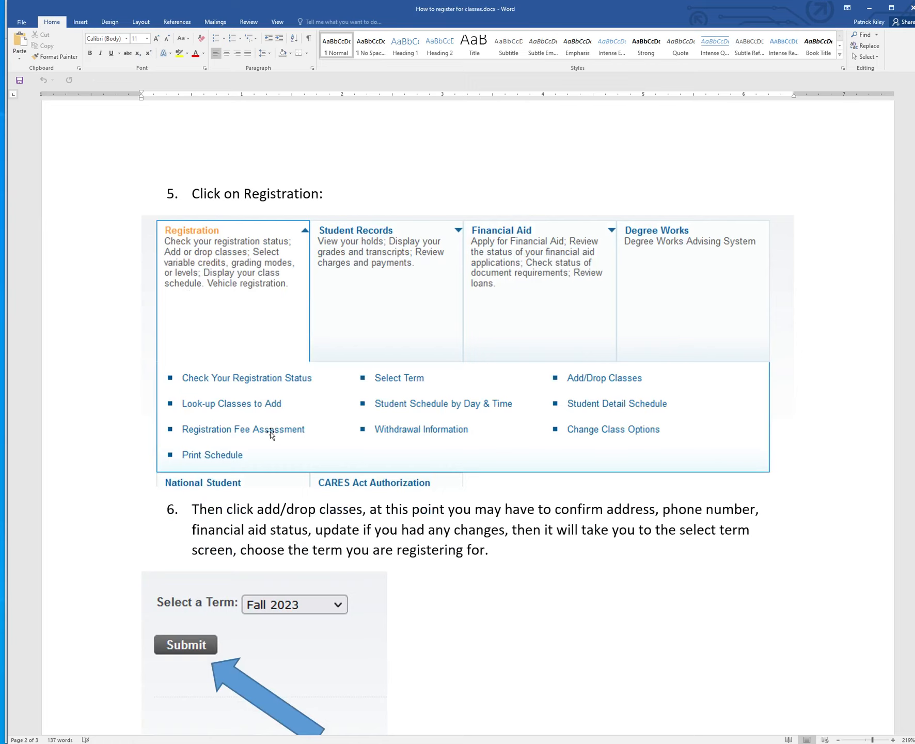
pyautogui.moveTo(471, 405)
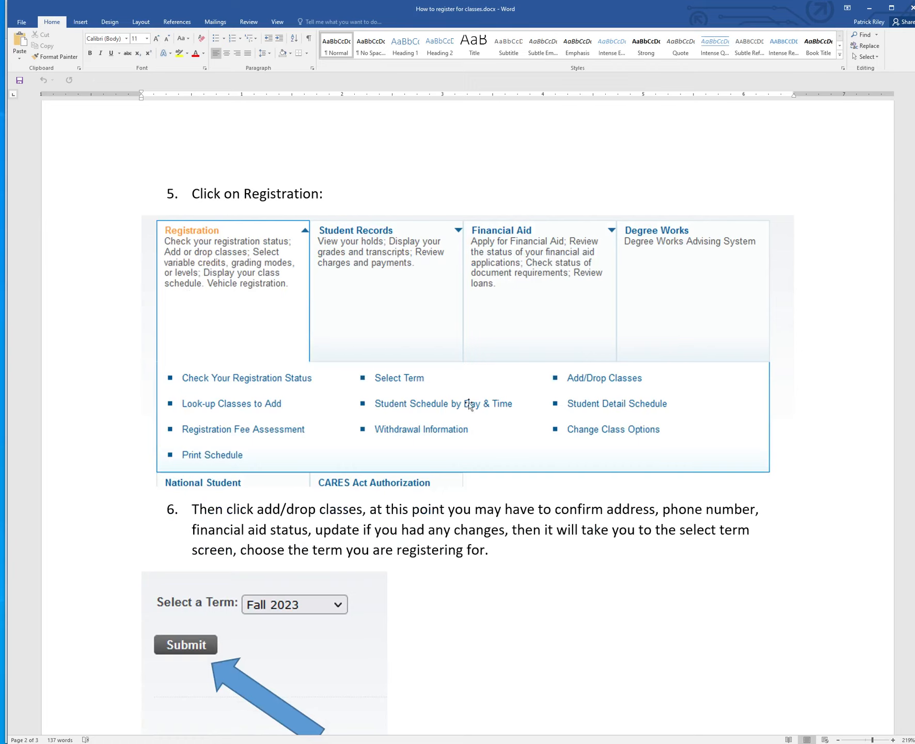
pyautogui.moveTo(624, 372)
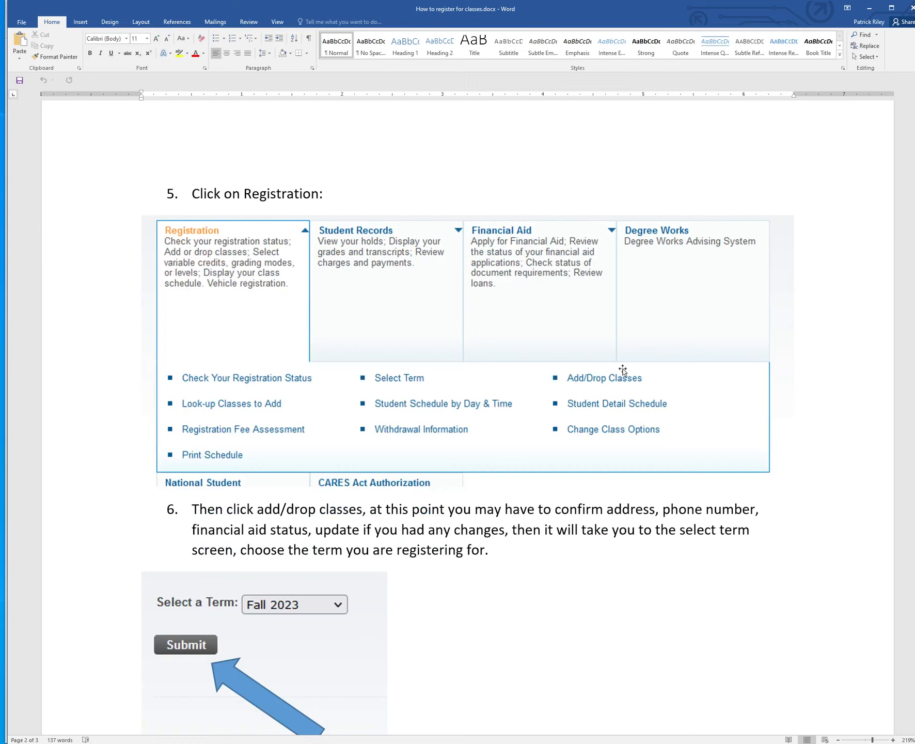
pyautogui.moveTo(633, 609)
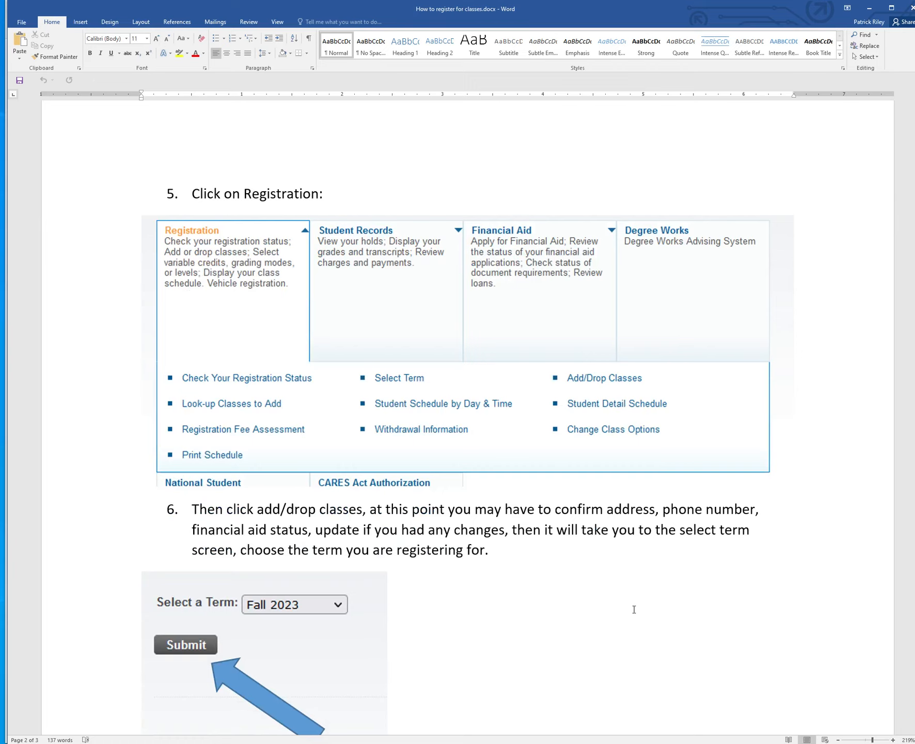
# Show step 7 on entering class CRNs in the Add Classes Worksheet.
pyautogui.scroll(-3)
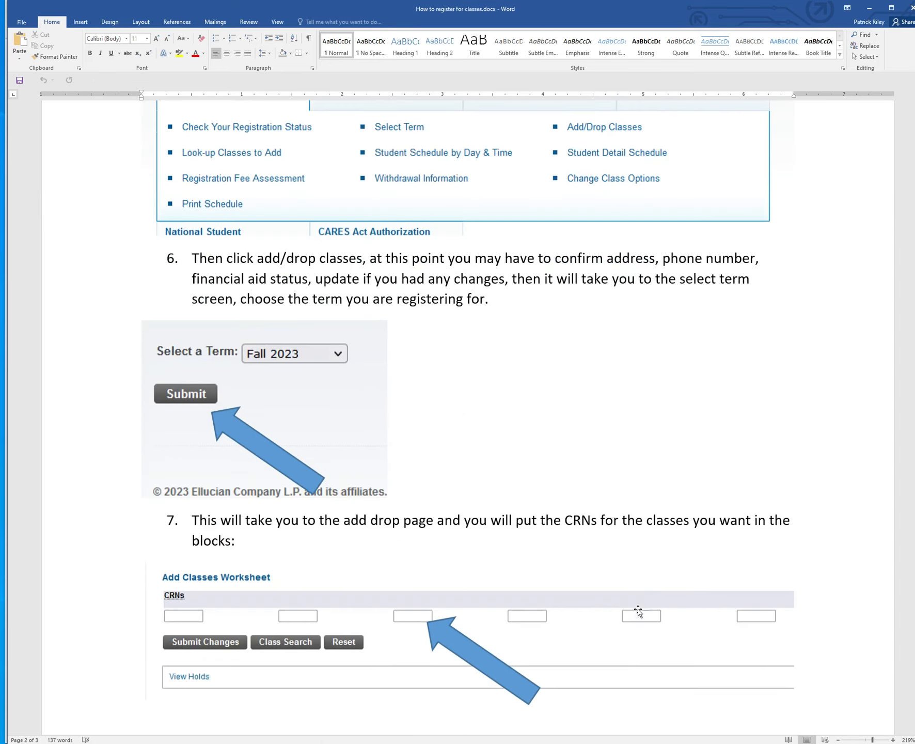
pyautogui.moveTo(497, 418)
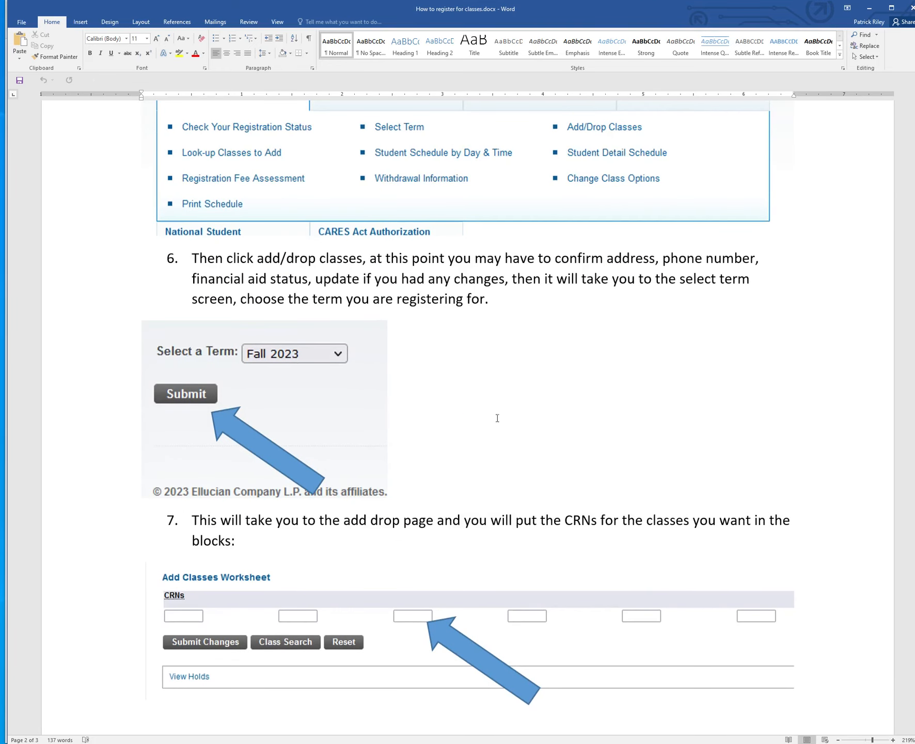
pyautogui.scroll(-3)
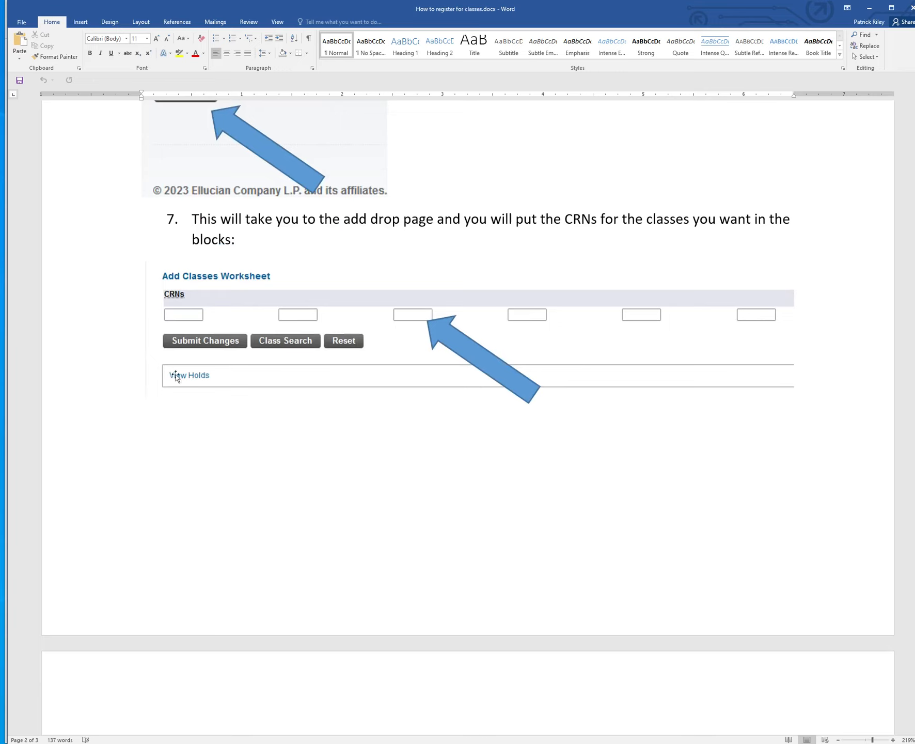
pyautogui.moveTo(337, 321)
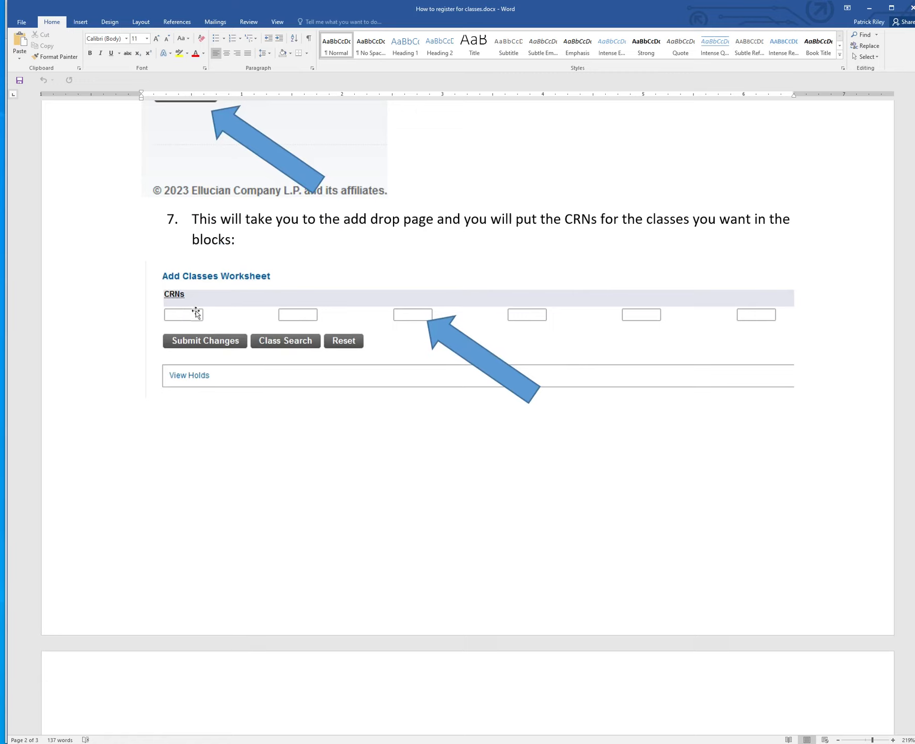
pyautogui.moveTo(466, 333)
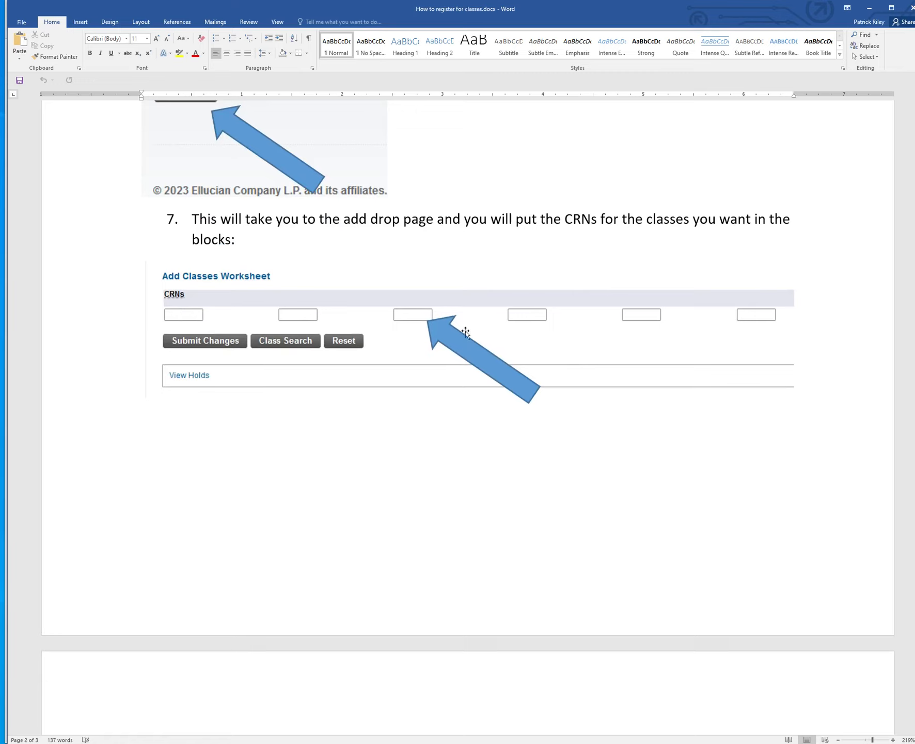
pyautogui.moveTo(440, 484)
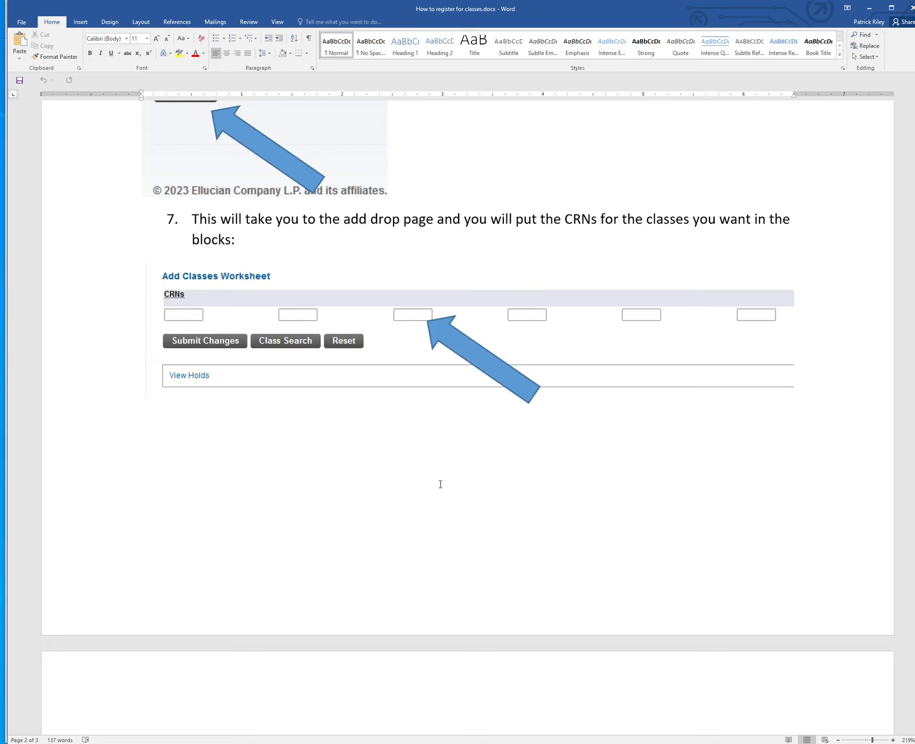
pyautogui.moveTo(337, 494)
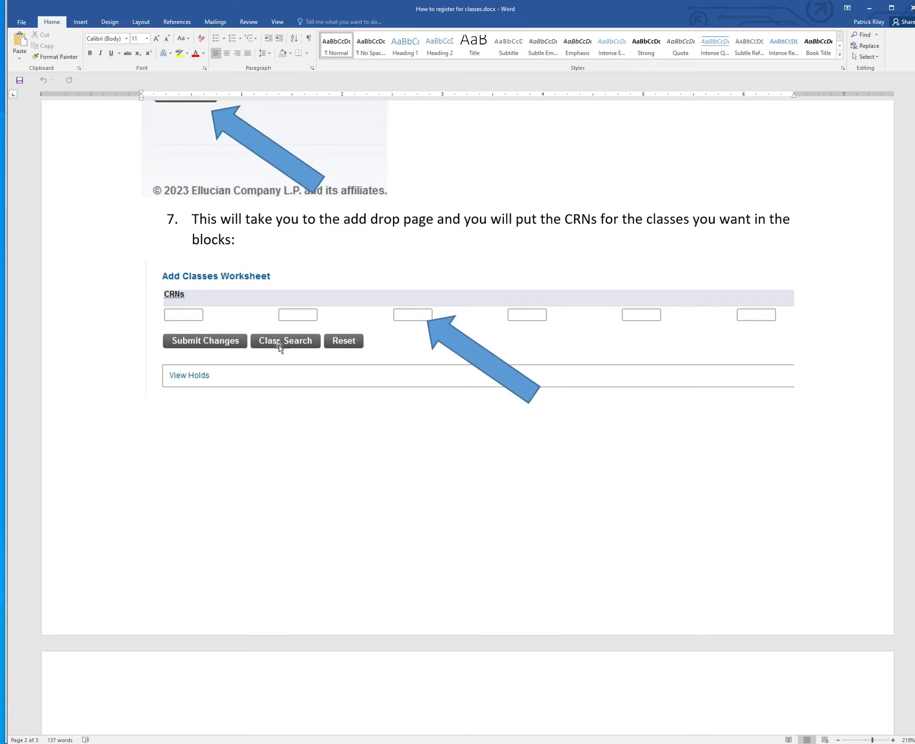
# Show steps 8–9 on class search by subject and the Computer Information Systems course list.
pyautogui.scroll(-3)
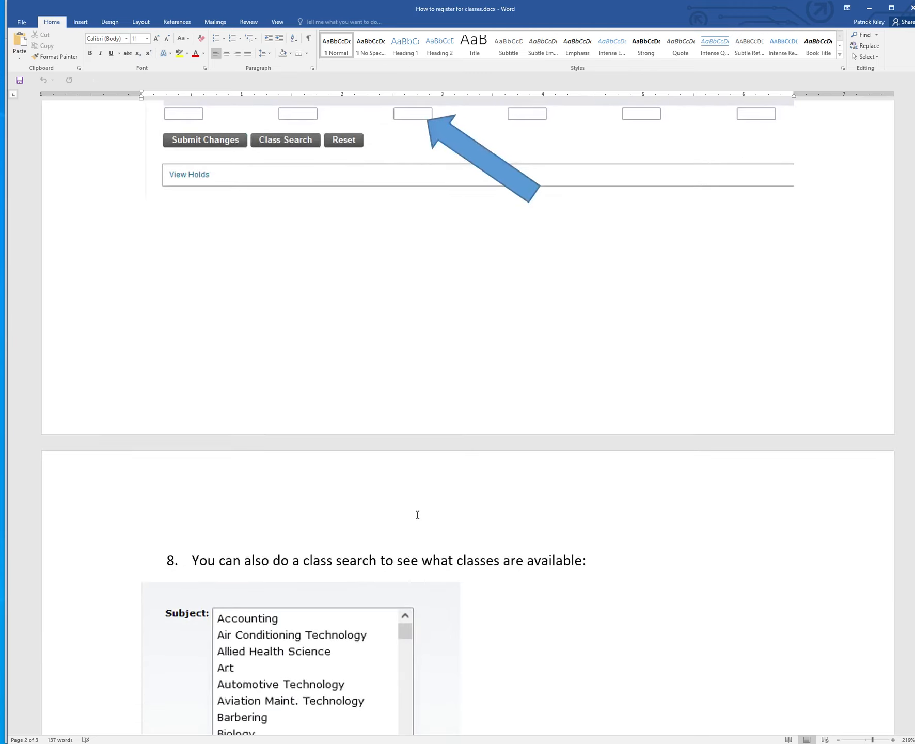
pyautogui.scroll(-3)
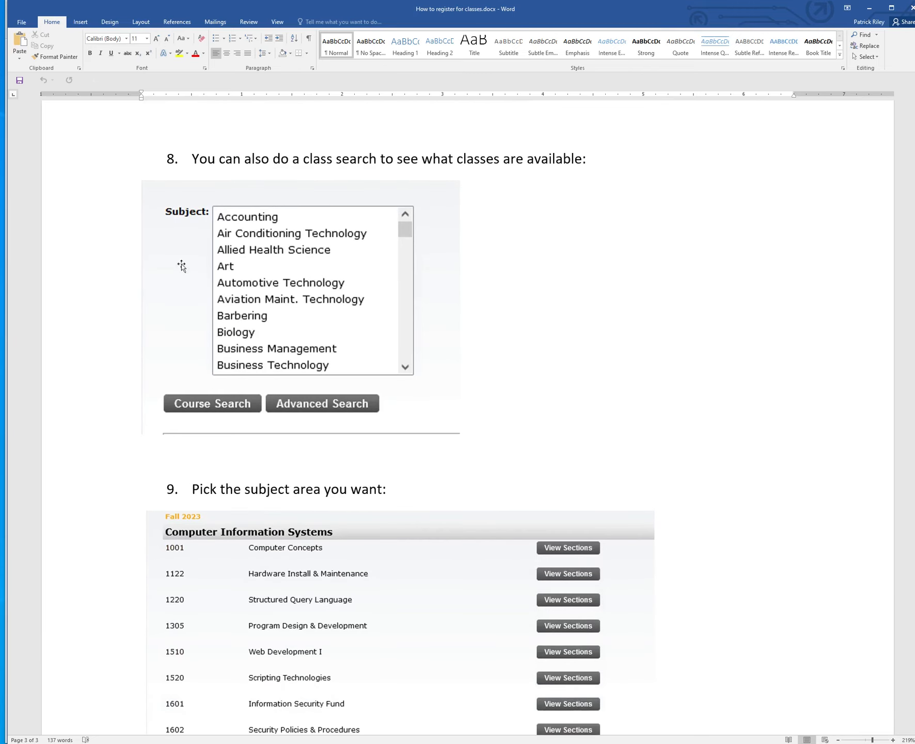
pyautogui.moveTo(513, 380)
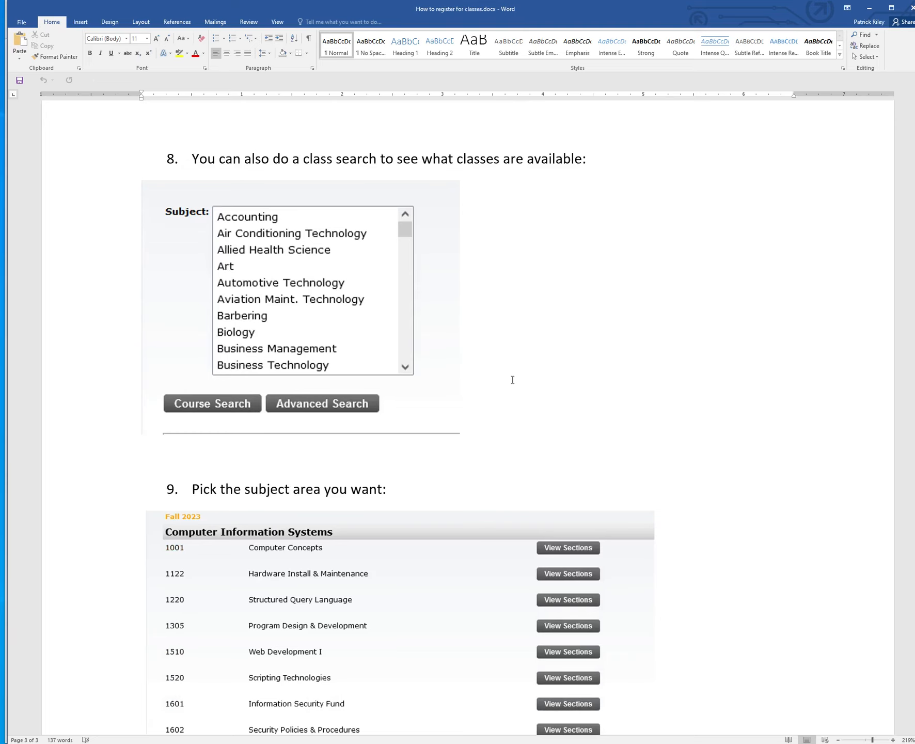
pyautogui.scroll(-3)
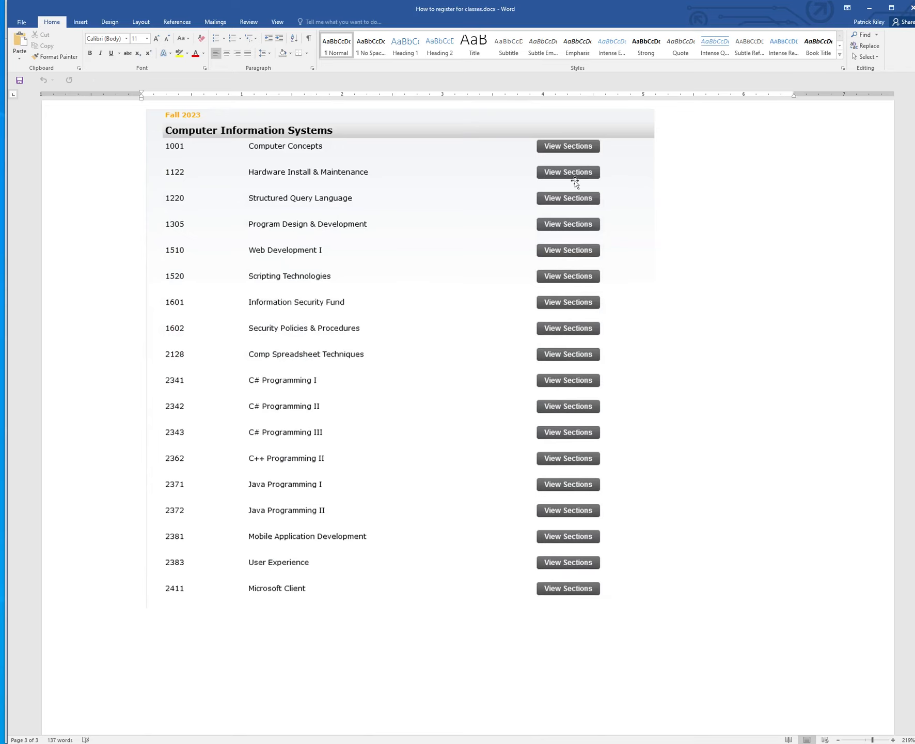
pyautogui.moveTo(584, 424)
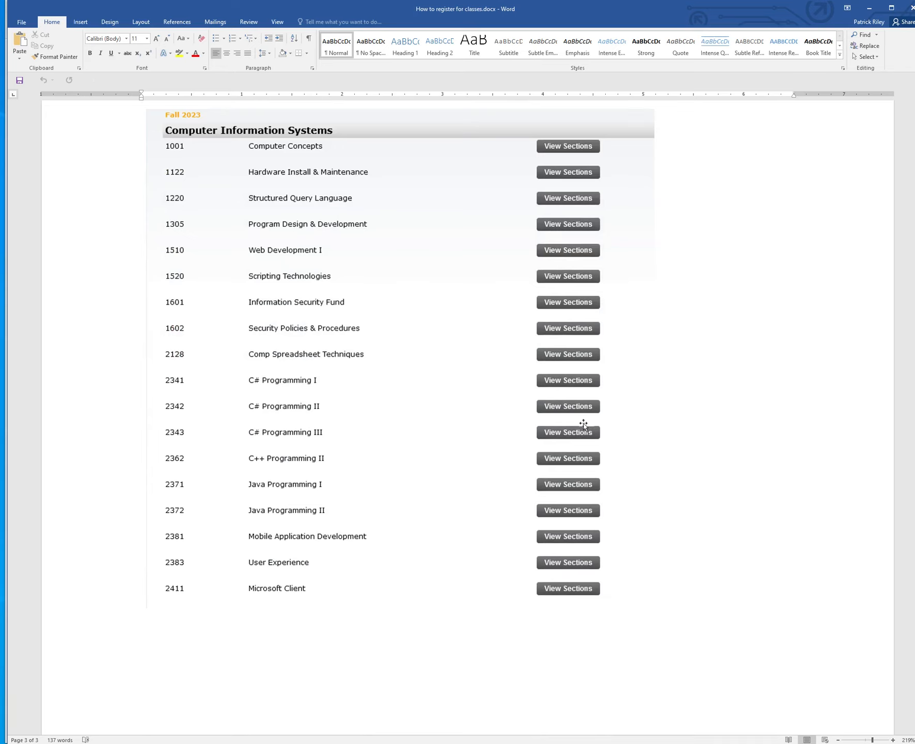
pyautogui.moveTo(494, 442)
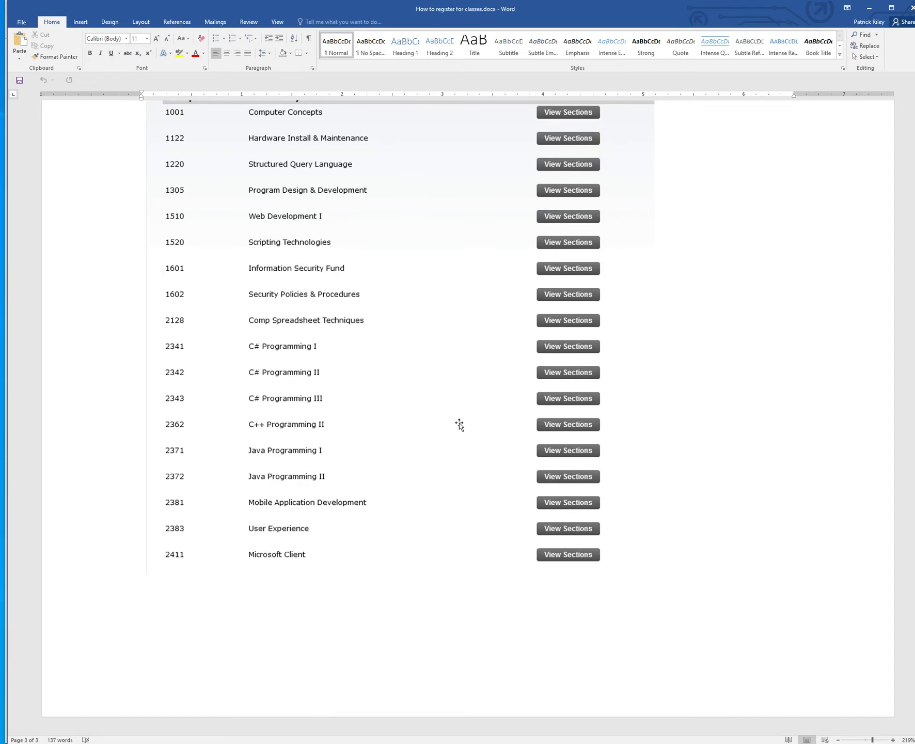
pyautogui.moveTo(773, 451)
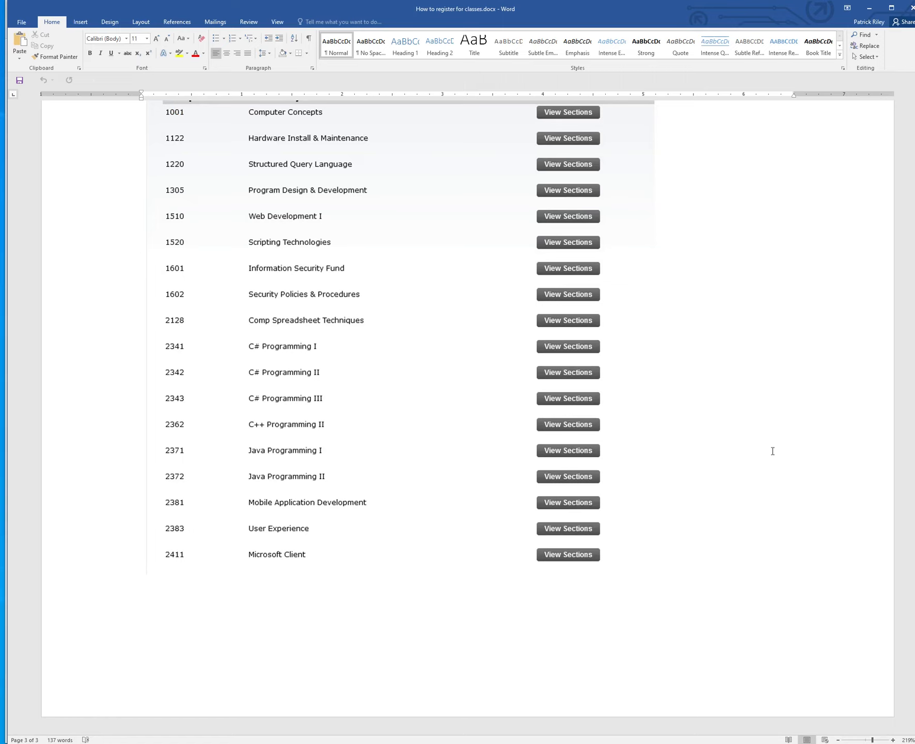